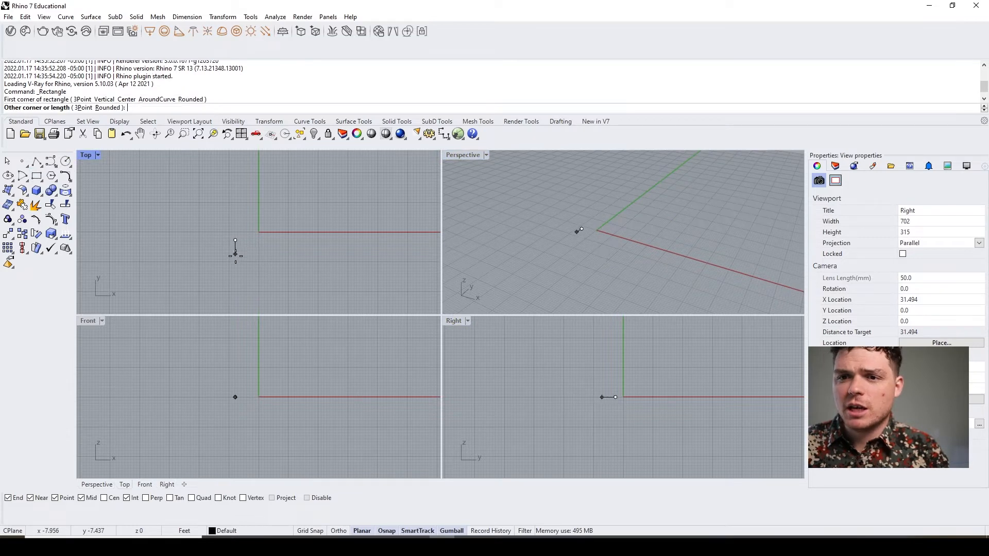
# - Finish the rectangle, then draw a second four-corner surface beside it
pyautogui.click(354, 248)
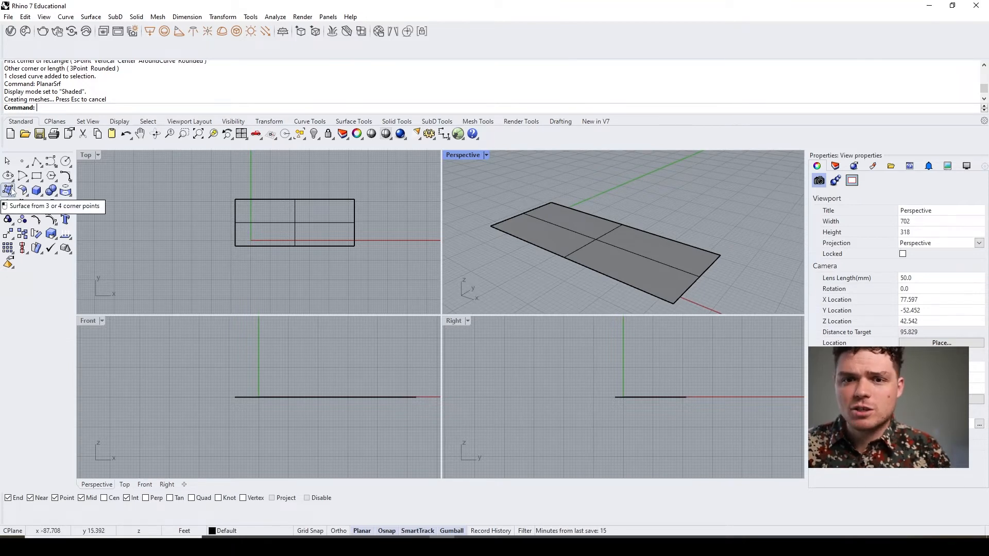
pyautogui.click(8, 189)
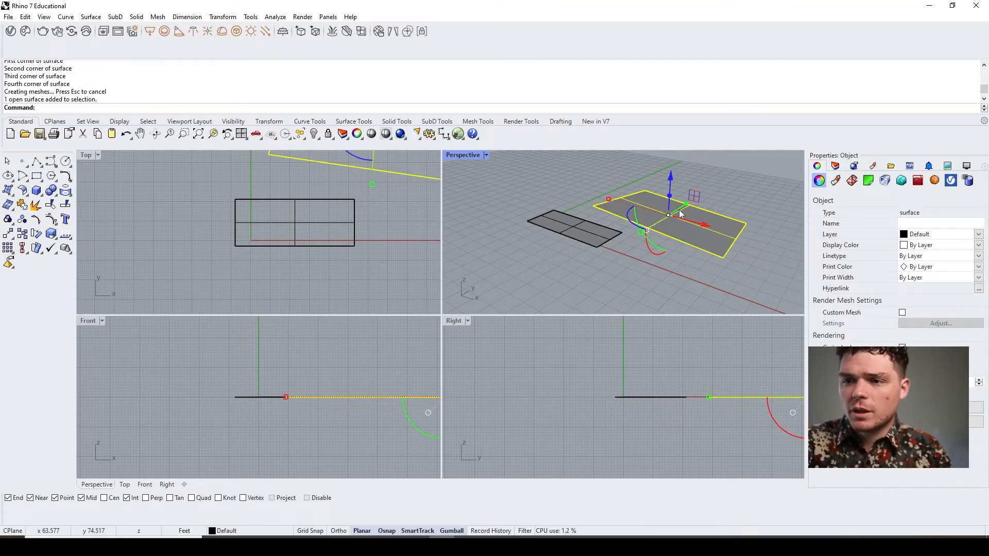
pyautogui.press('Delete')
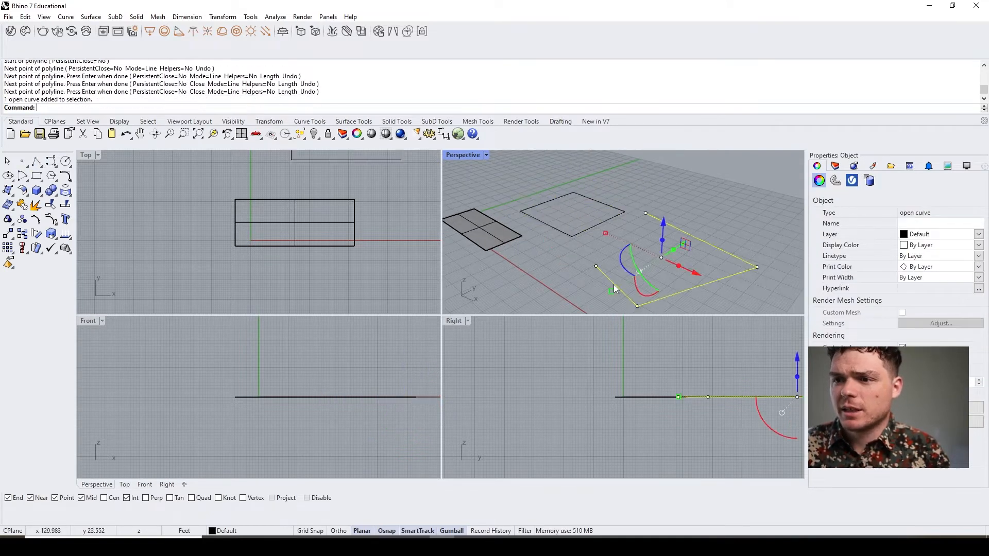
# - Try PlanarSrf on the closed curve with a raised corner; it fails
pyautogui.write('PlanarSrf')
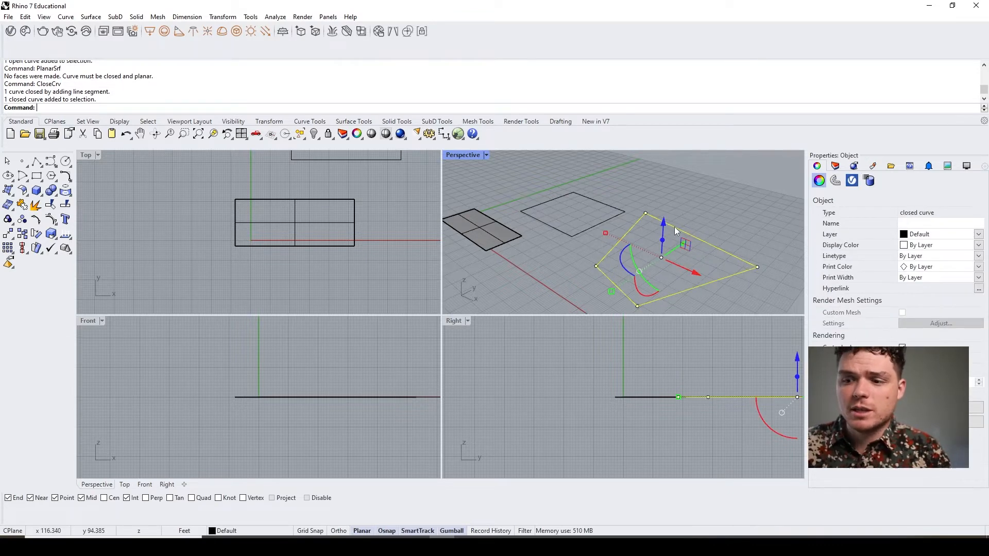
pyautogui.write('Planar')
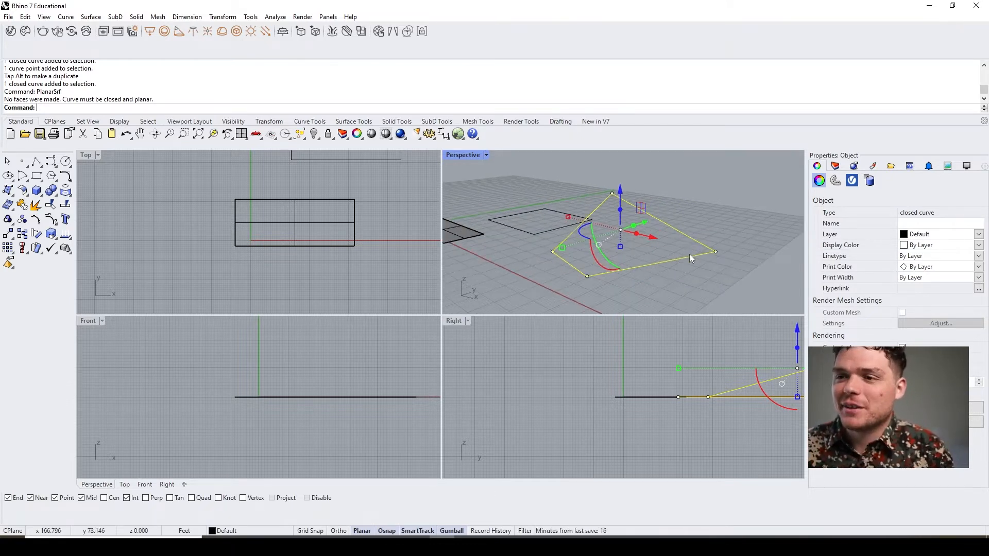
# - Patch the raised closed curve with 14 U spans after previewing
pyautogui.write('Patch')
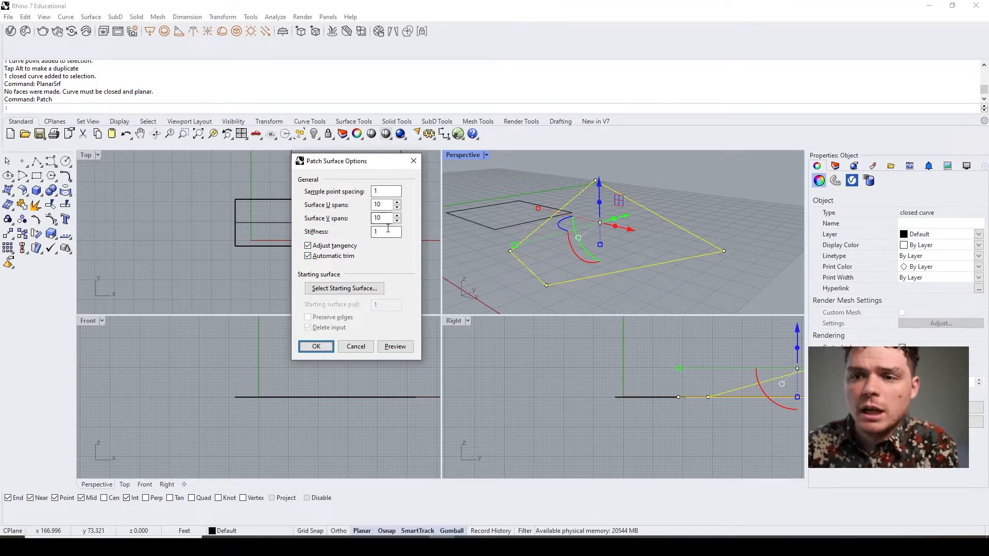
pyautogui.click(395, 346)
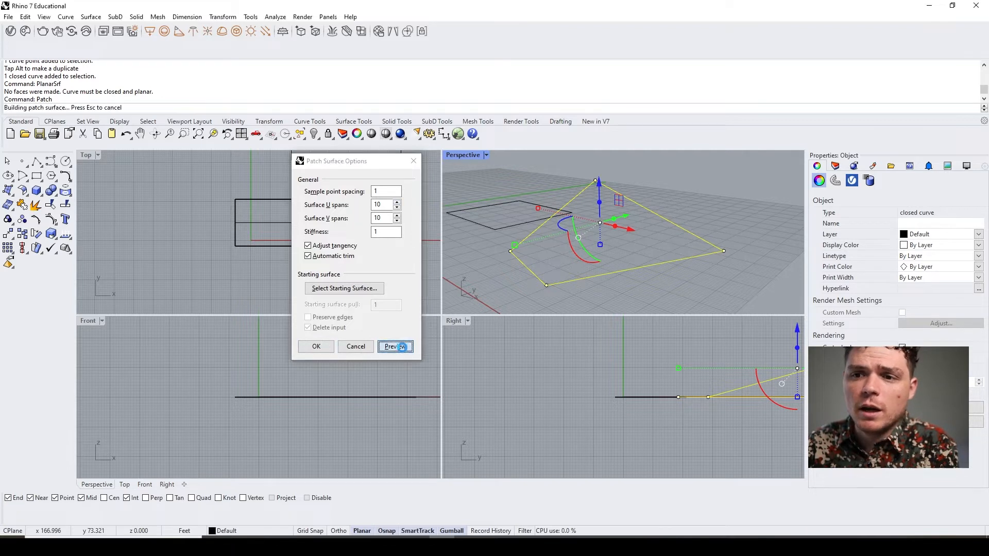
pyautogui.click(394, 346)
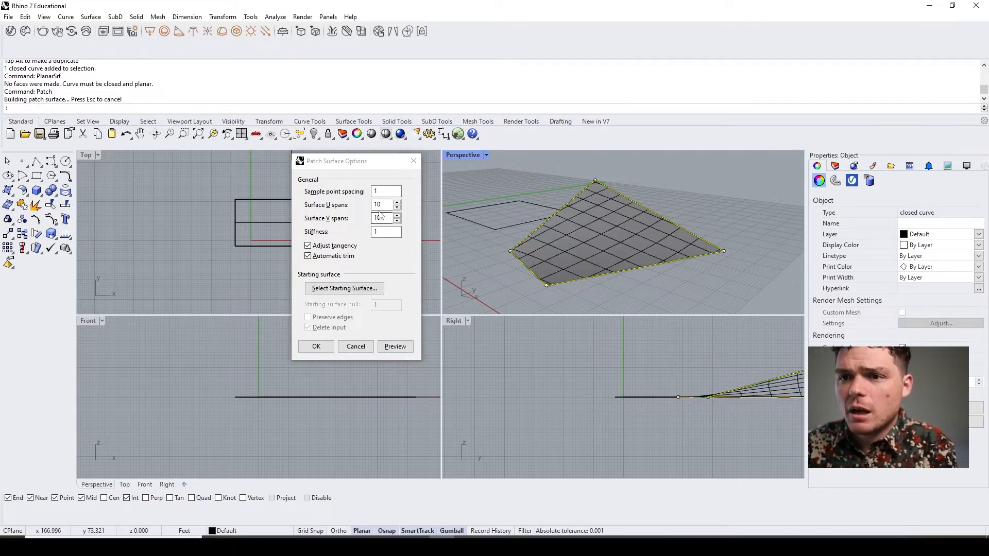
pyautogui.click(397, 202)
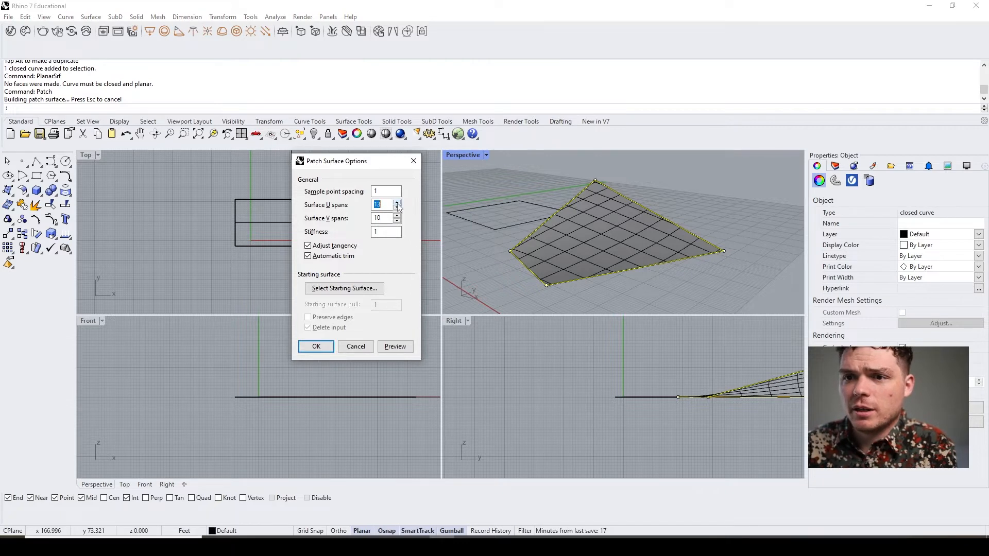
pyautogui.click(397, 206)
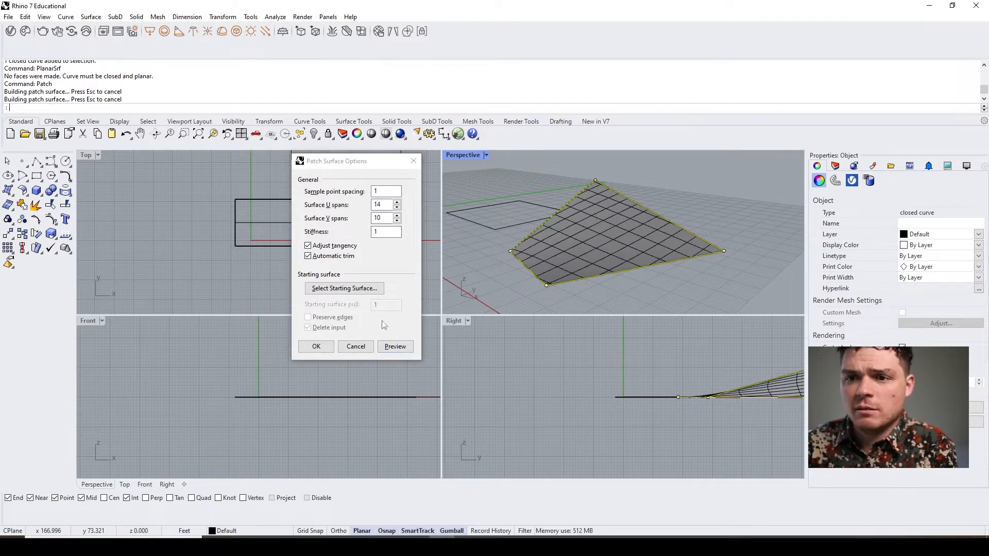
pyautogui.click(315, 346)
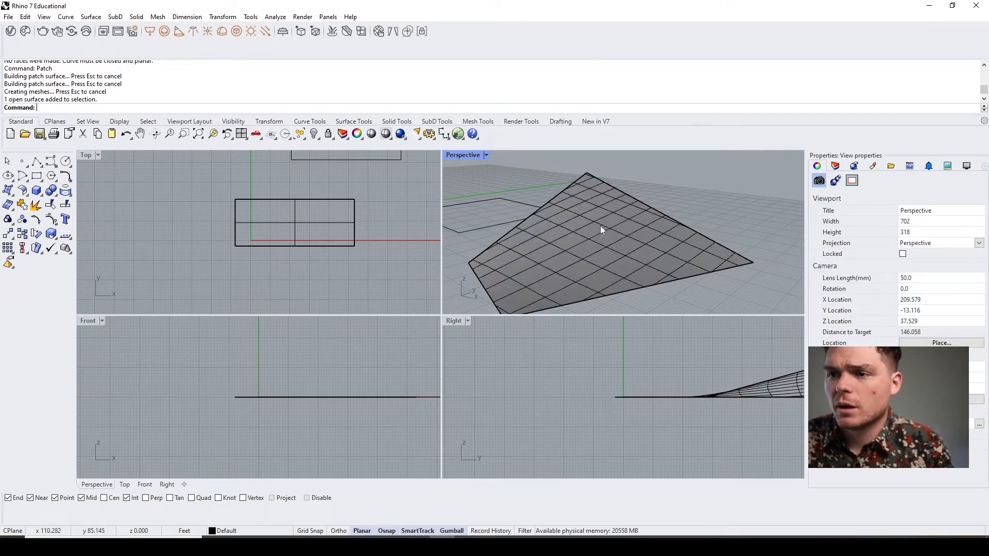
# - Loft the two open curves with default options, choosing curve from the selection menu
pyautogui.press('delete')
pyautogui.write('Loft')
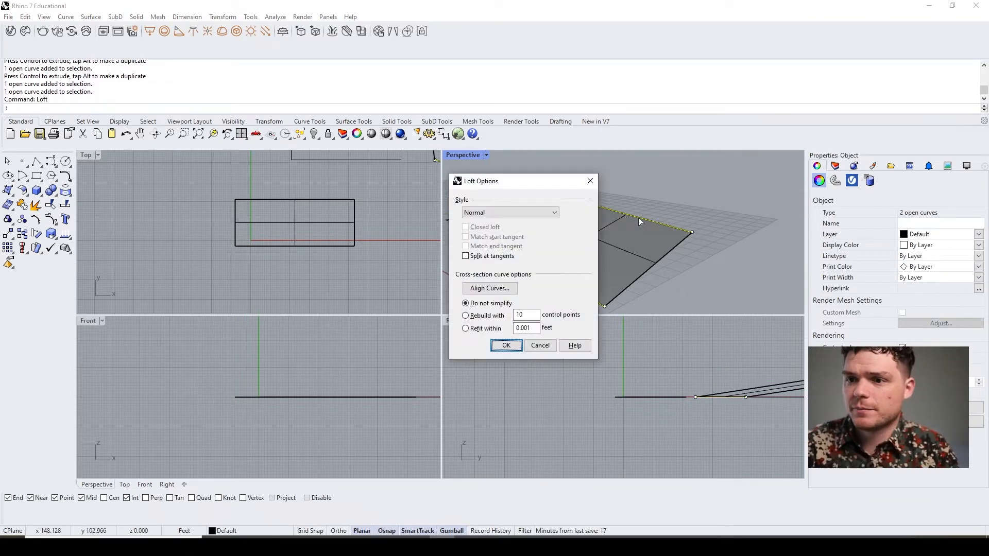
pyautogui.click(506, 345)
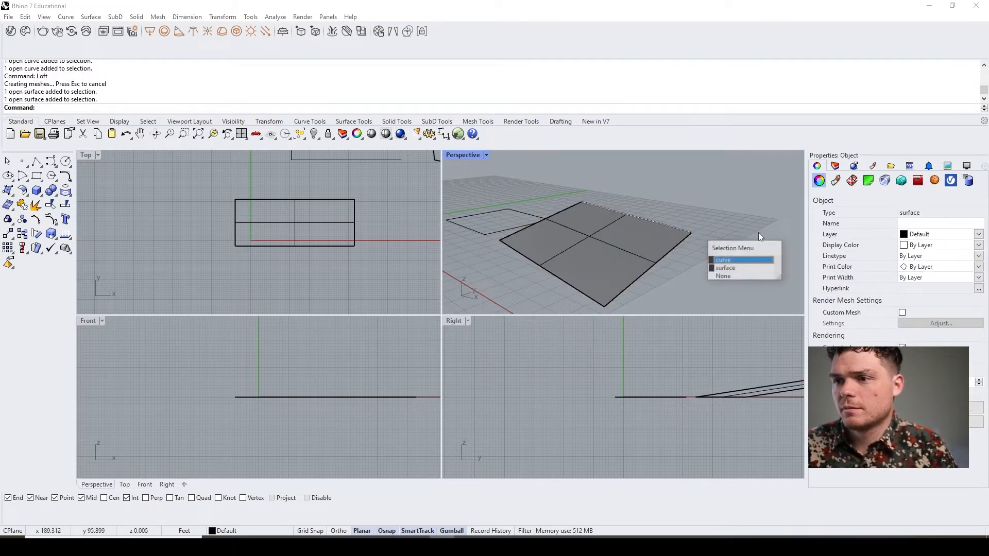
pyautogui.click(725, 267)
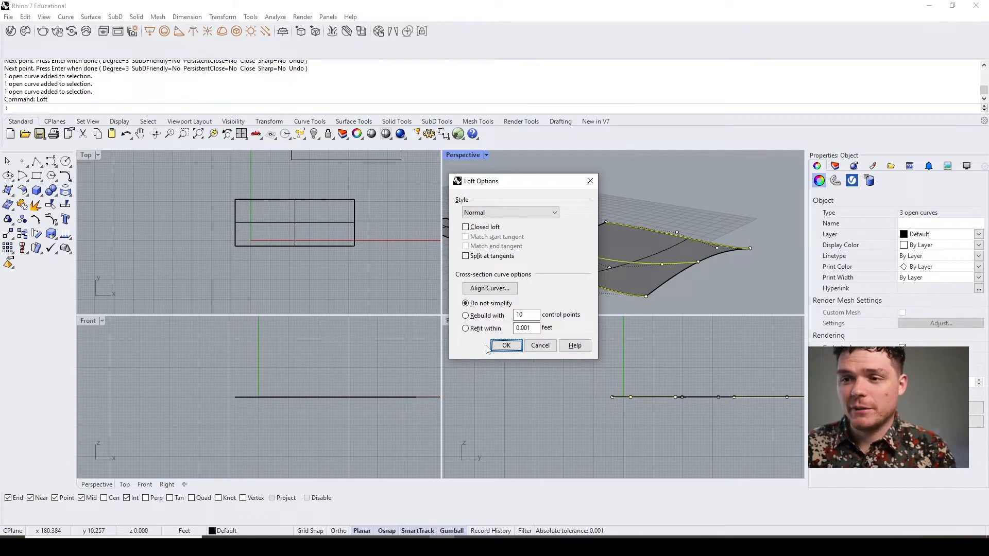
# - Loft through the three curves with default options
pyautogui.click(506, 345)
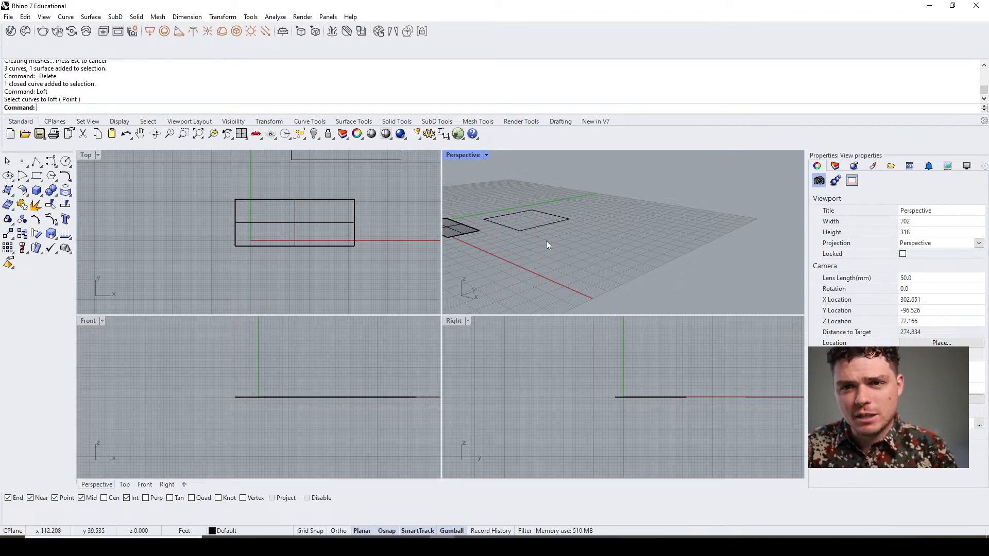
pyautogui.moveTo(385, 232)
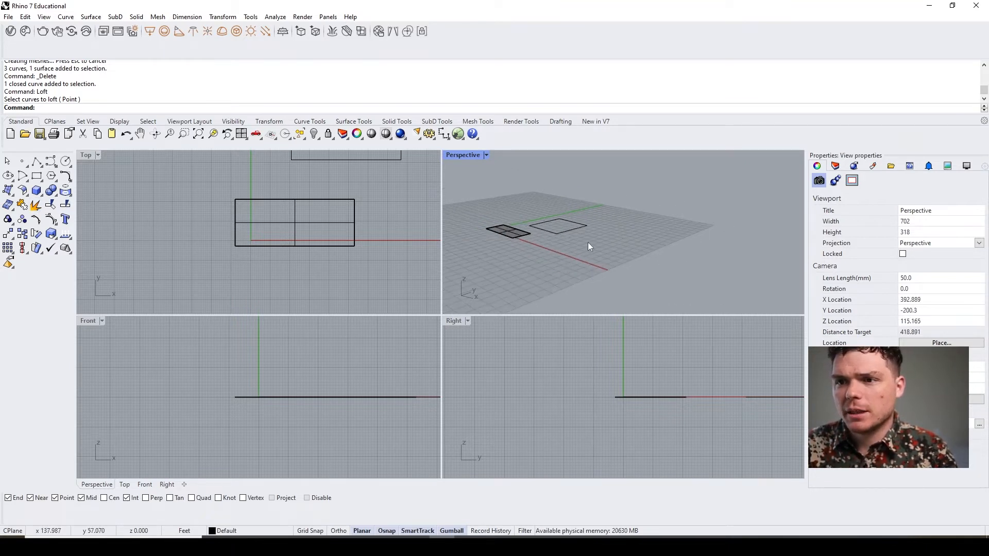
# - Draw a corner-point surface and rebuild it to 10 by 10 points
pyautogui.click(551, 270)
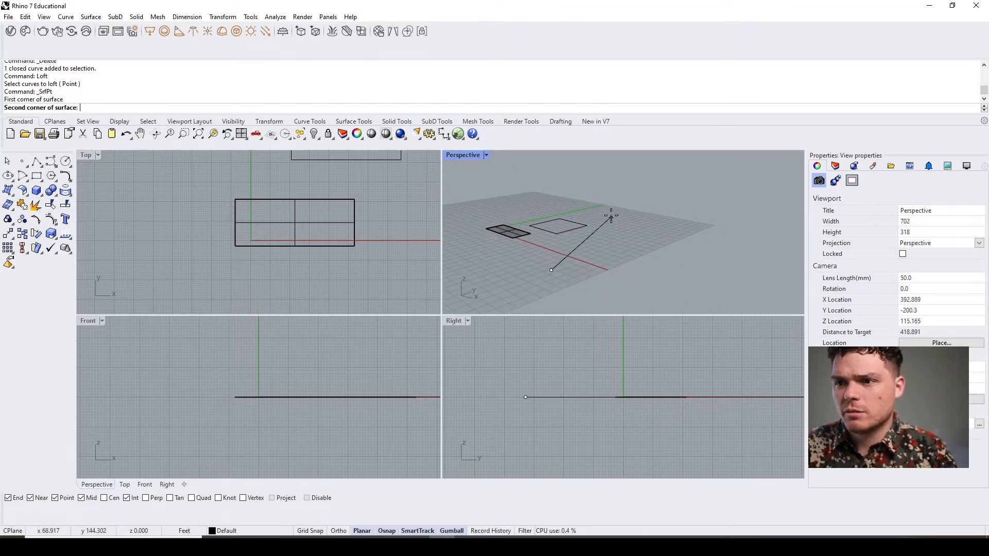
pyautogui.click(735, 238)
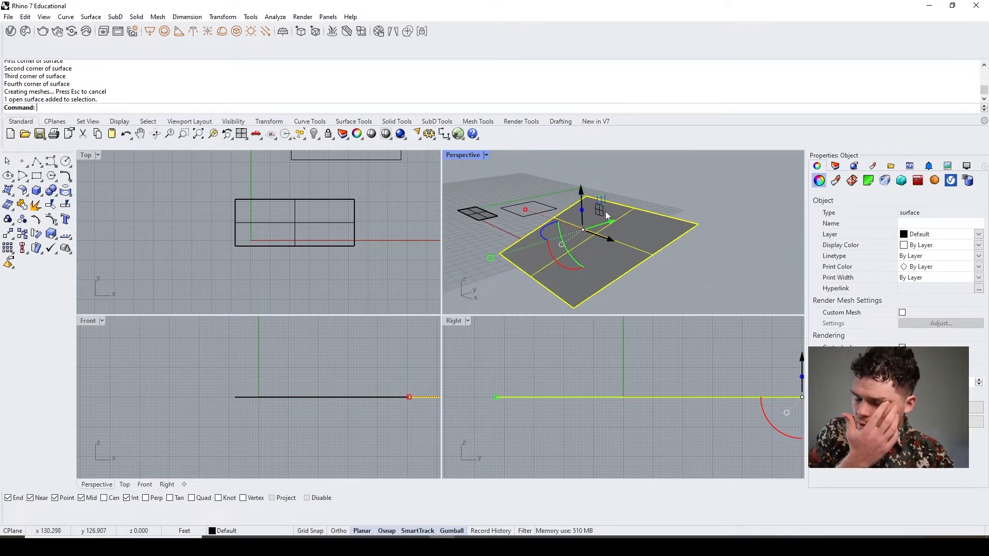
pyautogui.write('Rebuild')
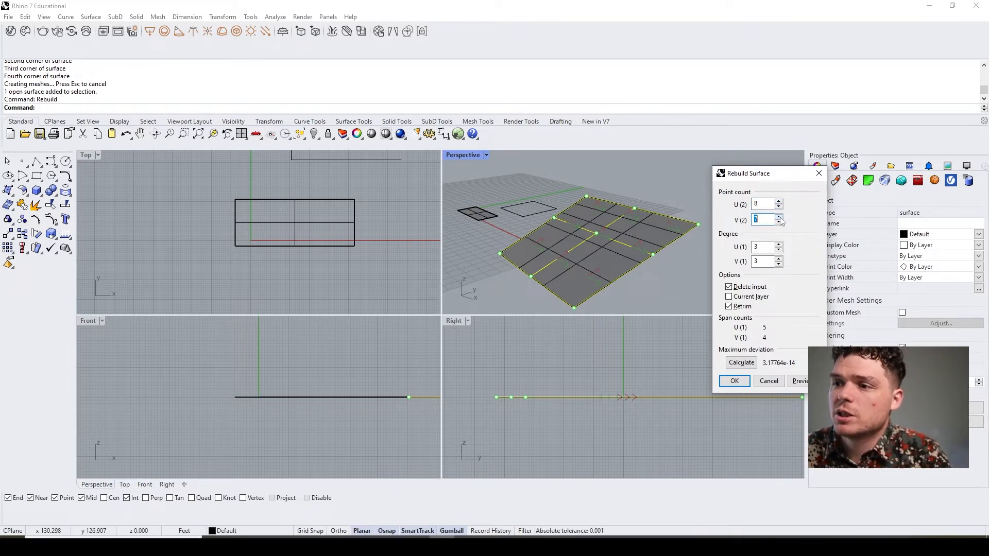
pyautogui.moveTo(749, 173); pyautogui.dragTo(306, 131)
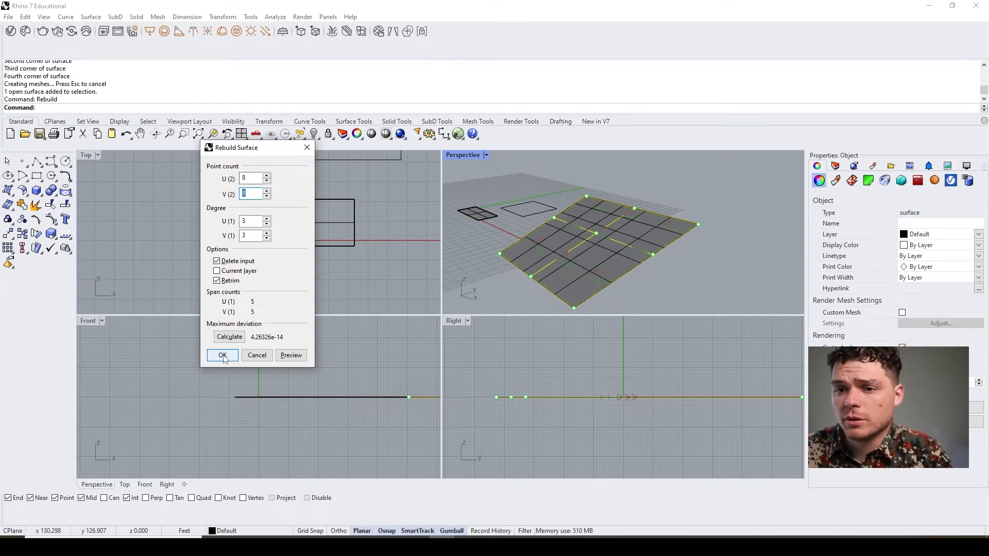
pyautogui.click(290, 354)
pyautogui.write('10')
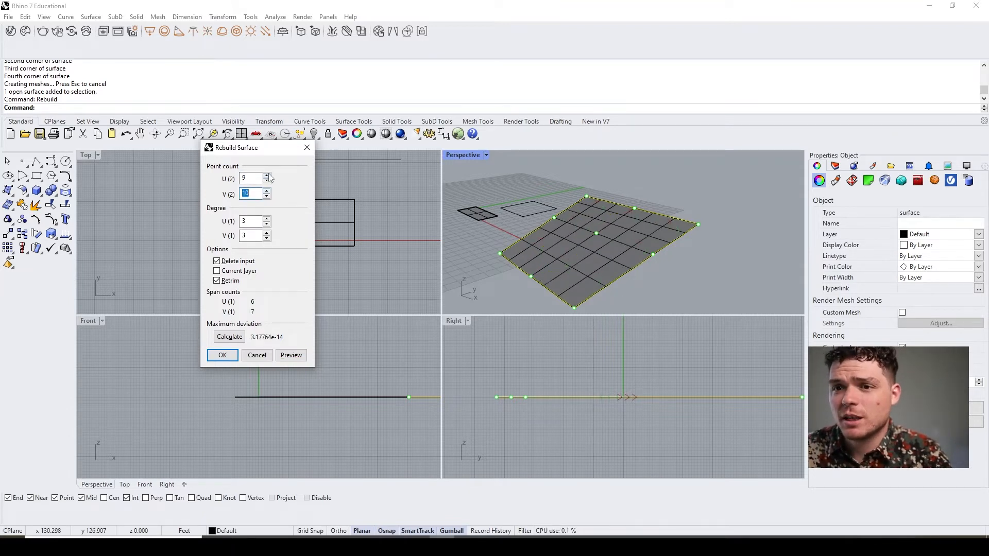
pyautogui.click(266, 176)
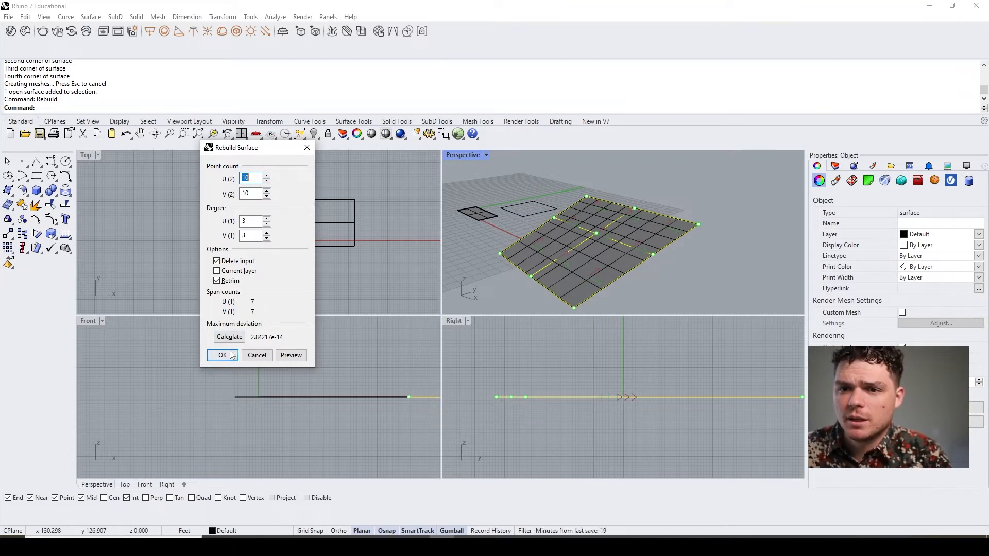
pyautogui.click(222, 355)
pyautogui.write('O')
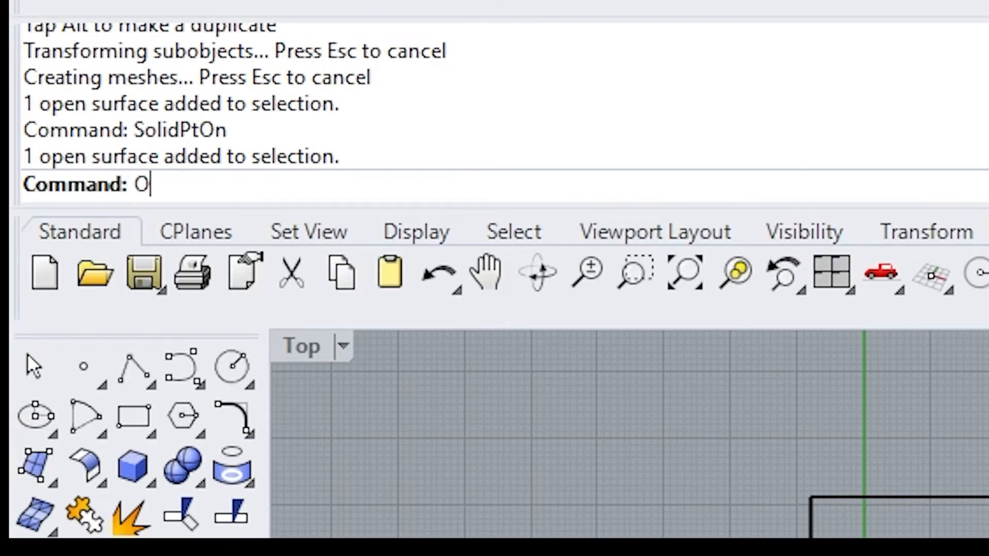
# - Turn on the rebuilt surface's control points with PointsOn
pyautogui.write('in')
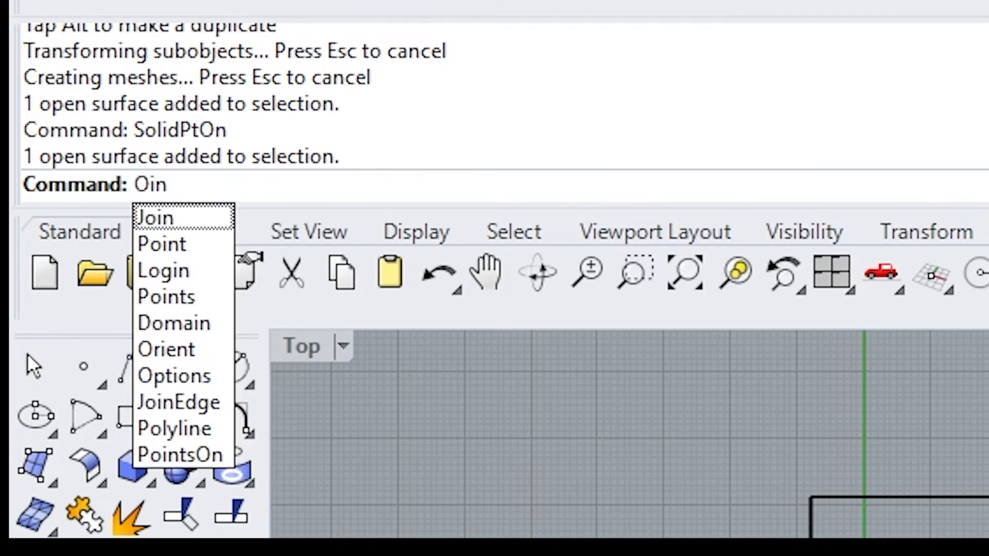
pyautogui.click(174, 428)
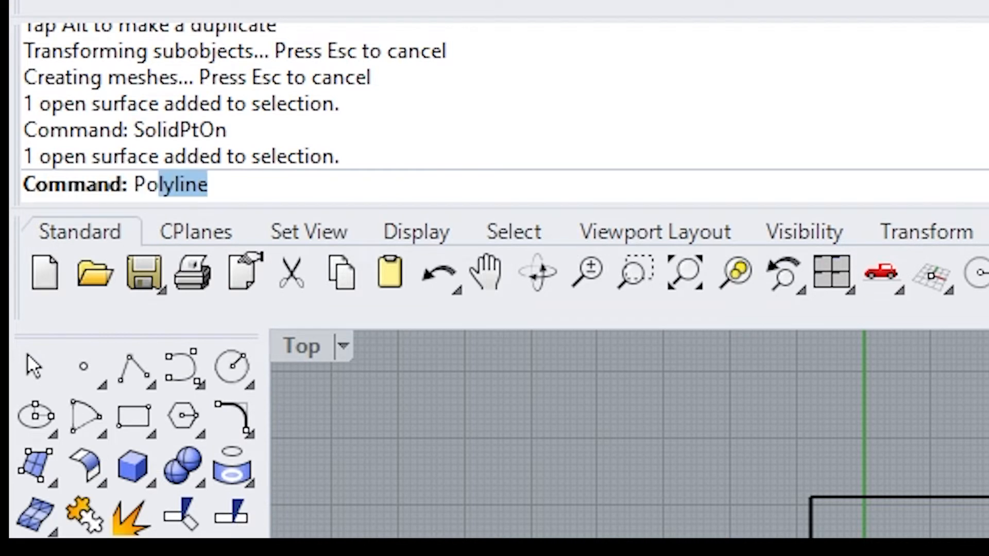
pyautogui.write('PointsOn')
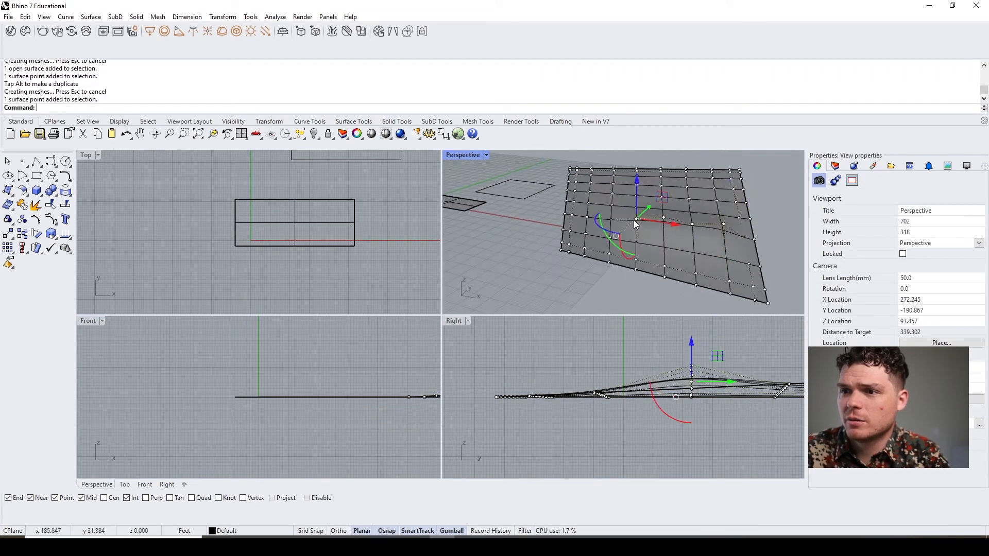
# - Orbit the Perspective view around the warped surface
pyautogui.moveTo(630, 227); pyautogui.dragTo(663, 252)
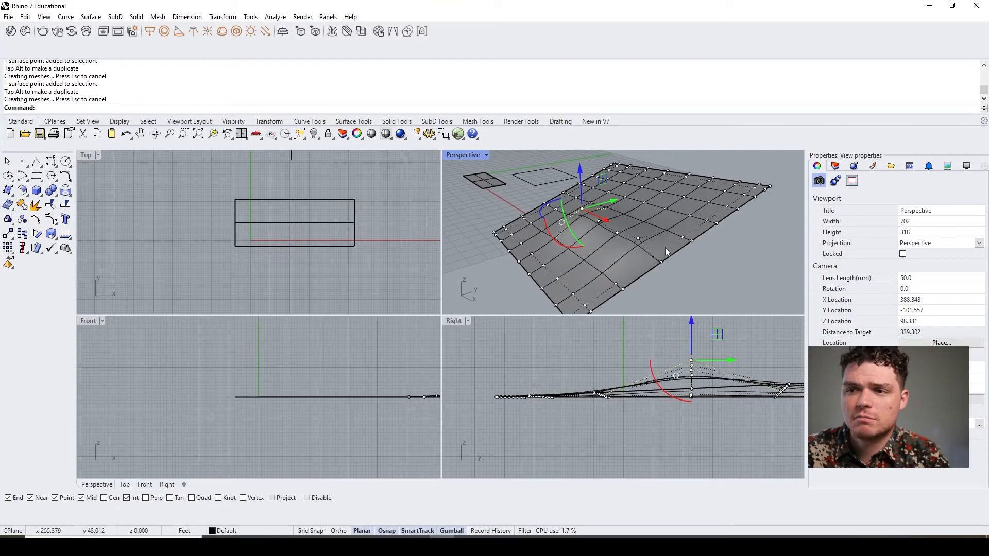
pyautogui.moveTo(576, 226)
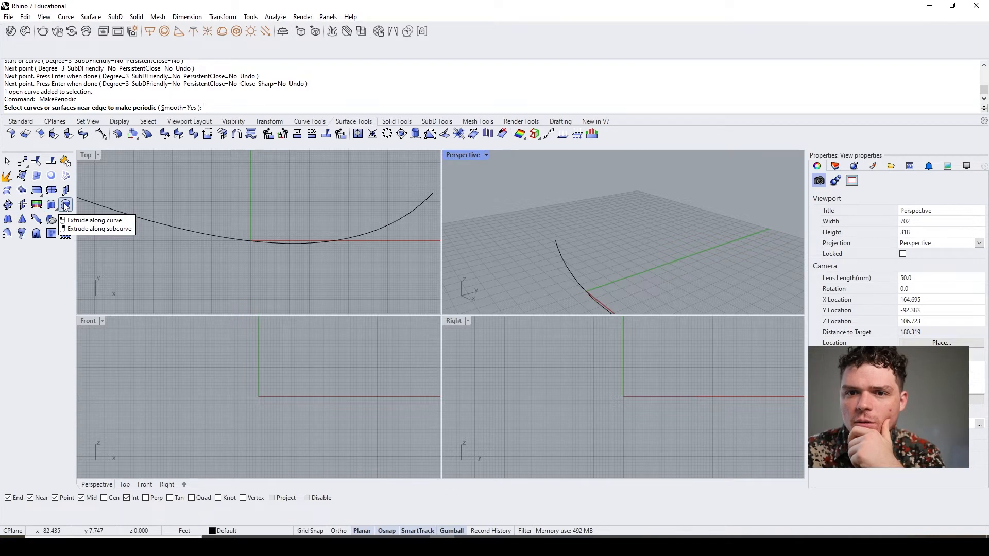
pyautogui.moveTo(22, 219)
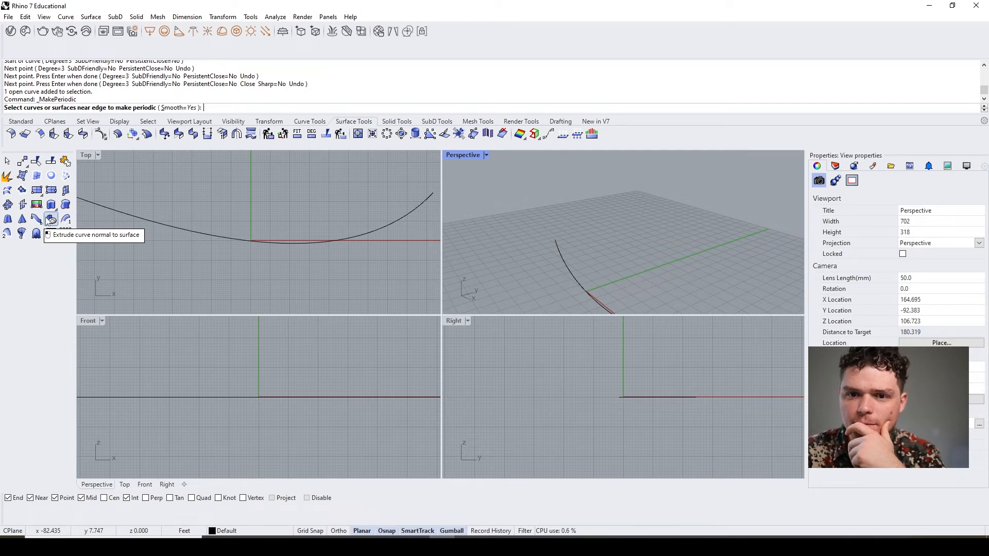
pyautogui.moveTo(65, 219)
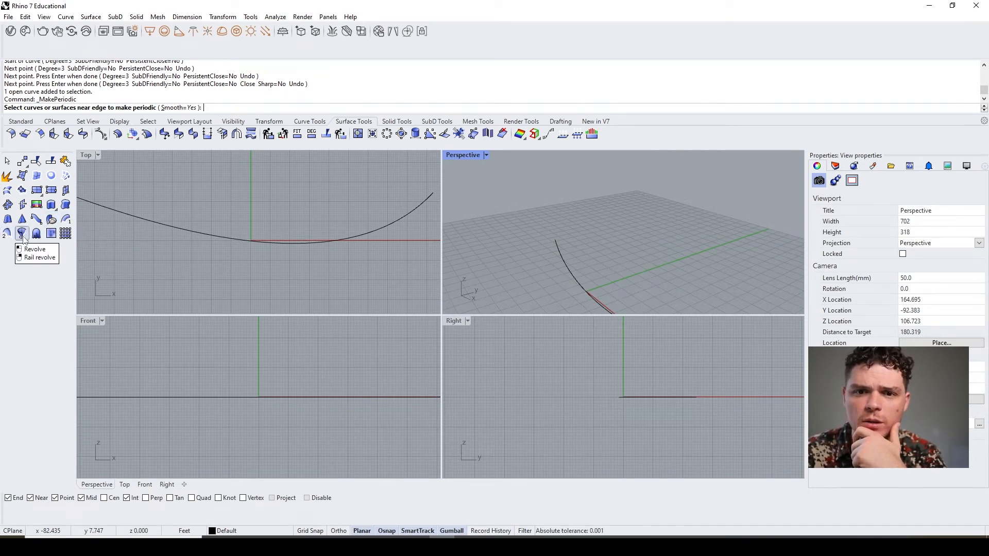
pyautogui.moveTo(51, 234)
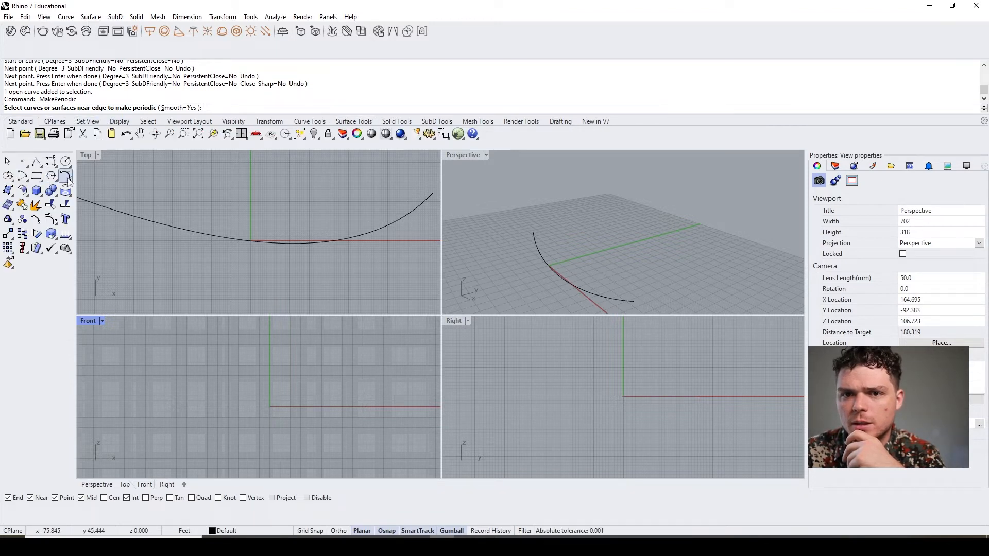
# - Draw an upright profile curve and pick the base curve as the sweep rail
pyautogui.click(65, 175)
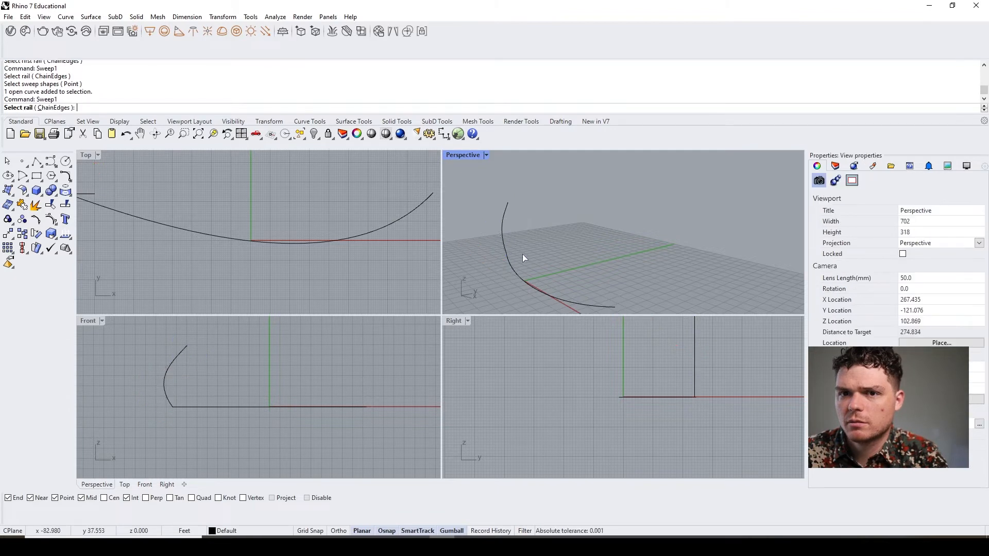
pyautogui.click(520, 281)
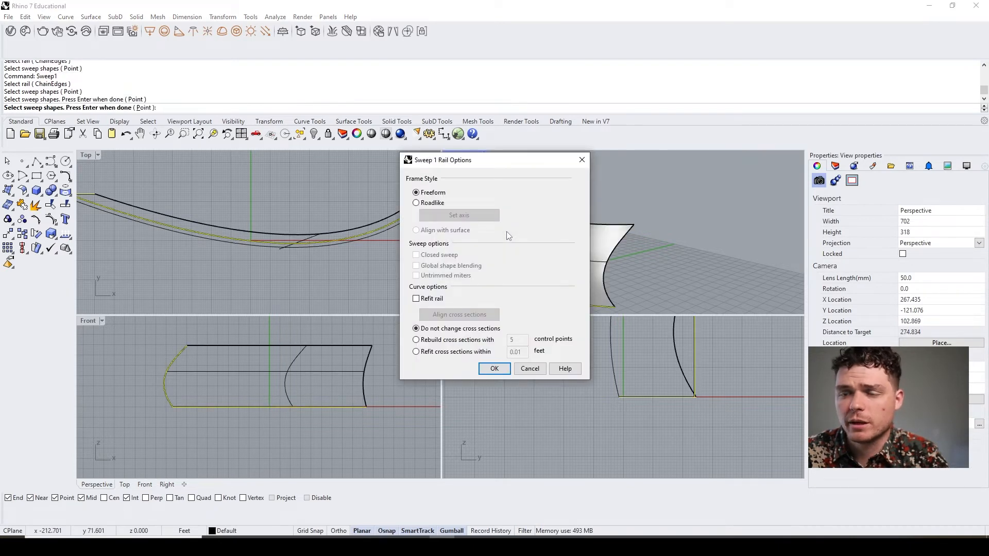
pyautogui.moveTo(463, 167)
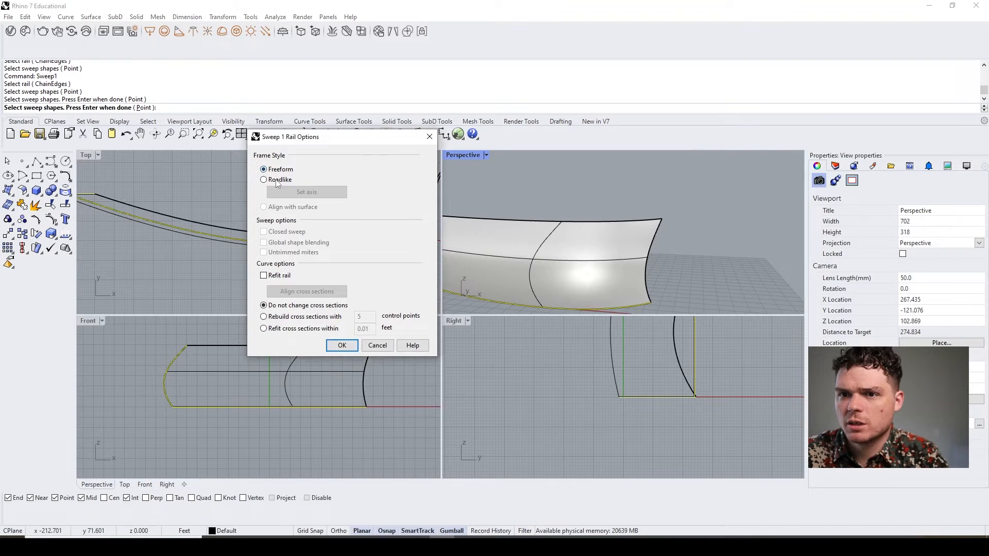
# - Confirm the Sweep 1 Rail Options to create the swept surface
pyautogui.click(341, 345)
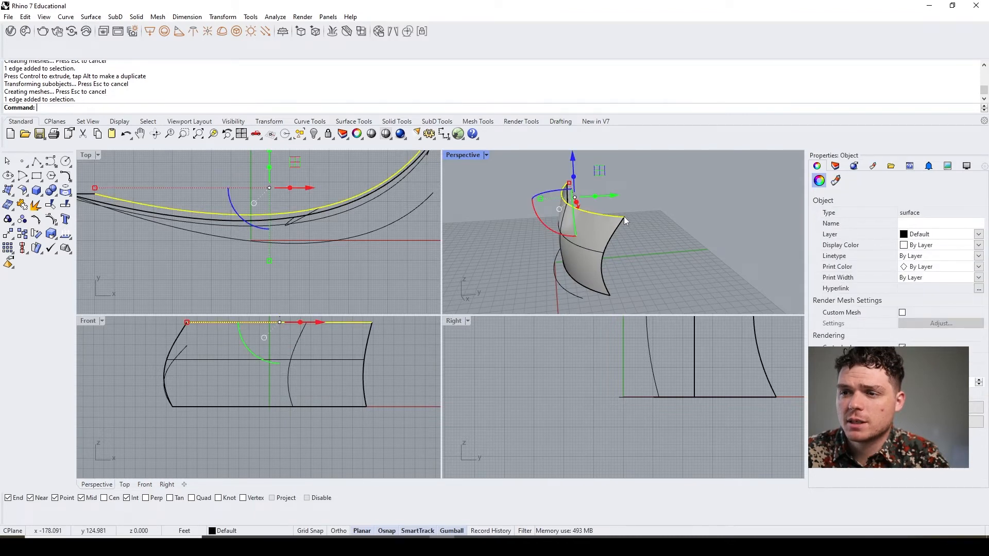
# - Drag the swept surface's top edge sideways with the gumball
pyautogui.moveTo(625, 221); pyautogui.dragTo(548, 202)
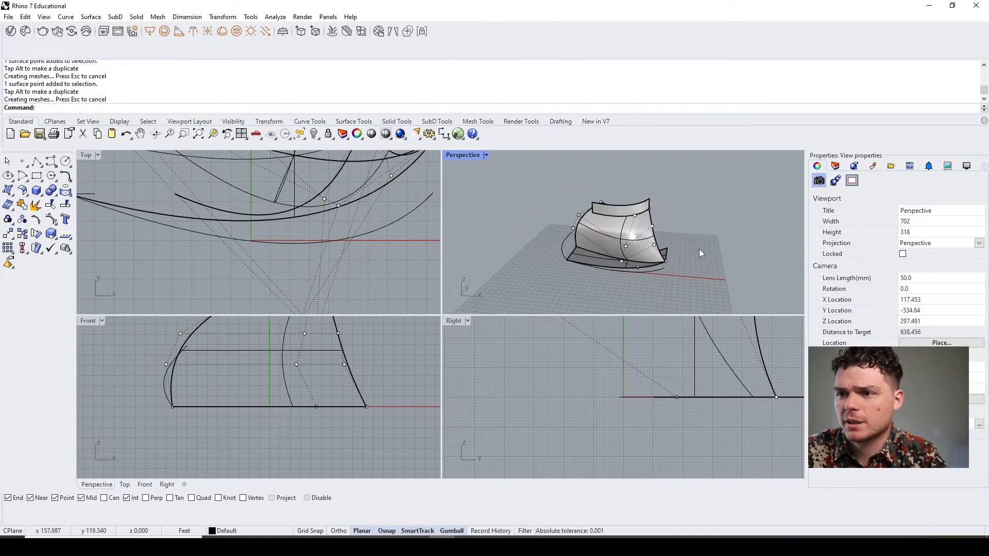
# - Delete the reshaped single-rail sweep surface
pyautogui.press('Delete')
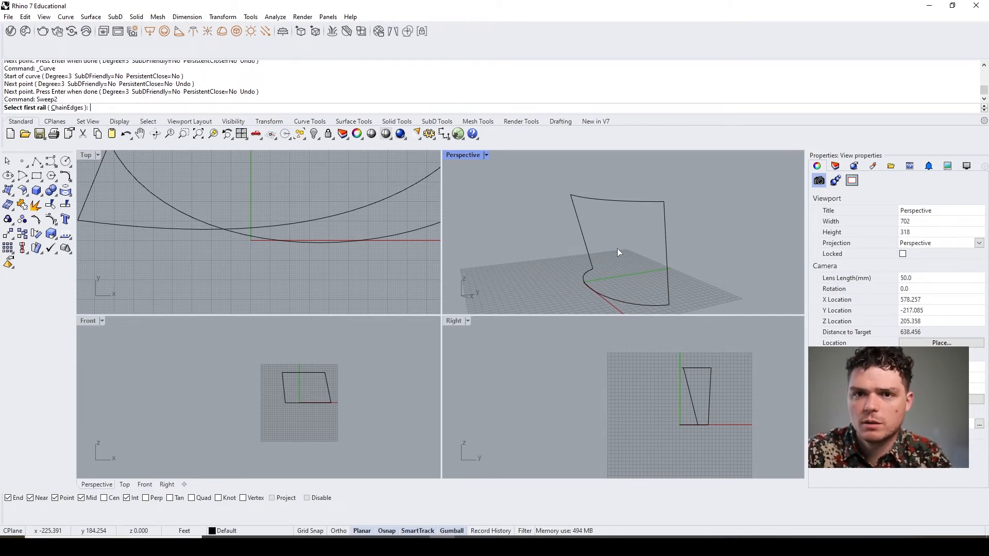
# - Sweep along two rails, rebuilding the cross sections with 10 control points
pyautogui.click(583, 239)
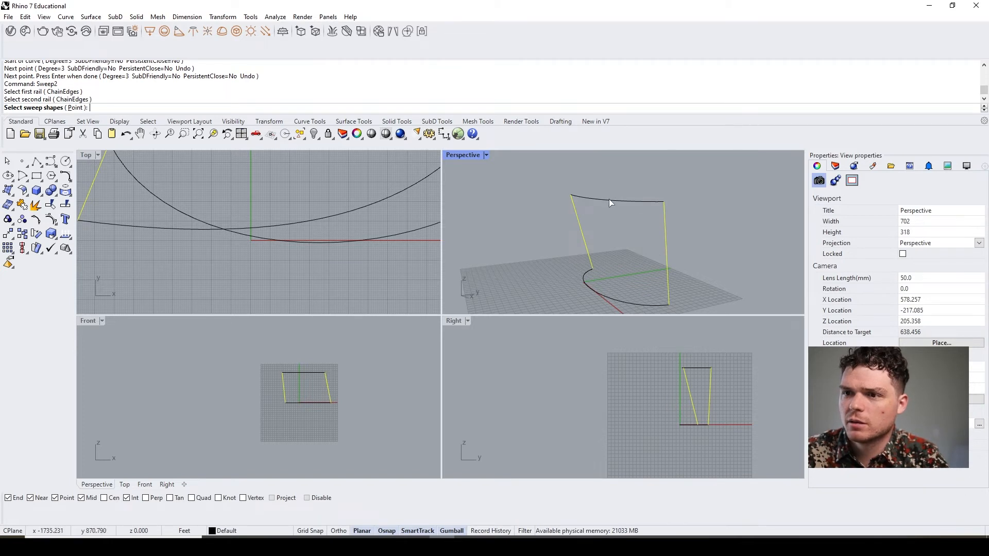
pyautogui.press('Enter')
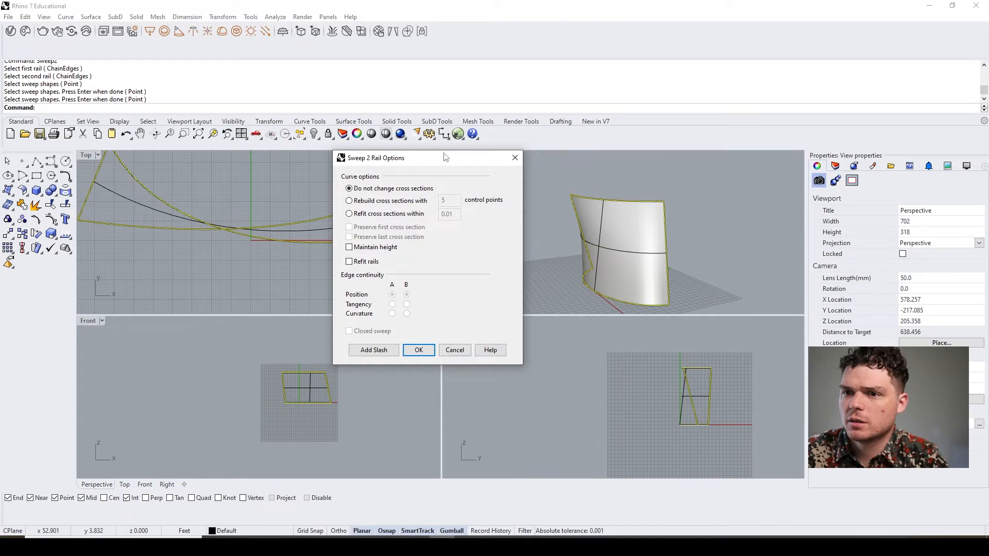
pyautogui.click(348, 200)
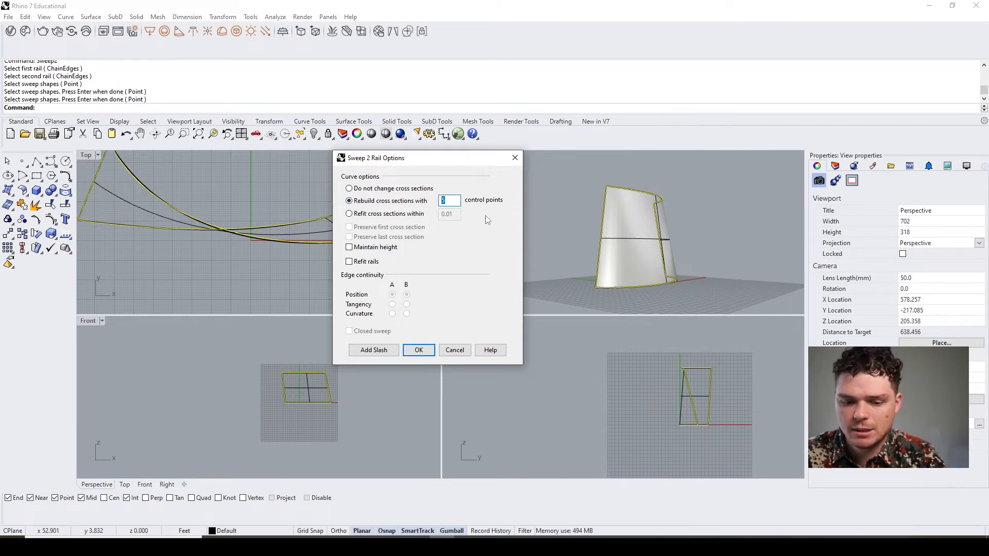
pyautogui.write('10')
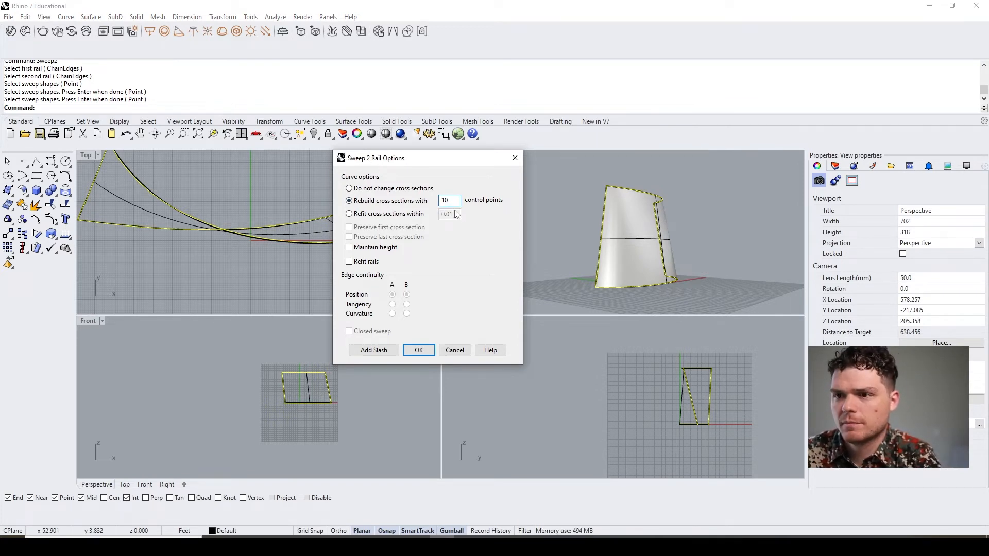
pyautogui.click(373, 350)
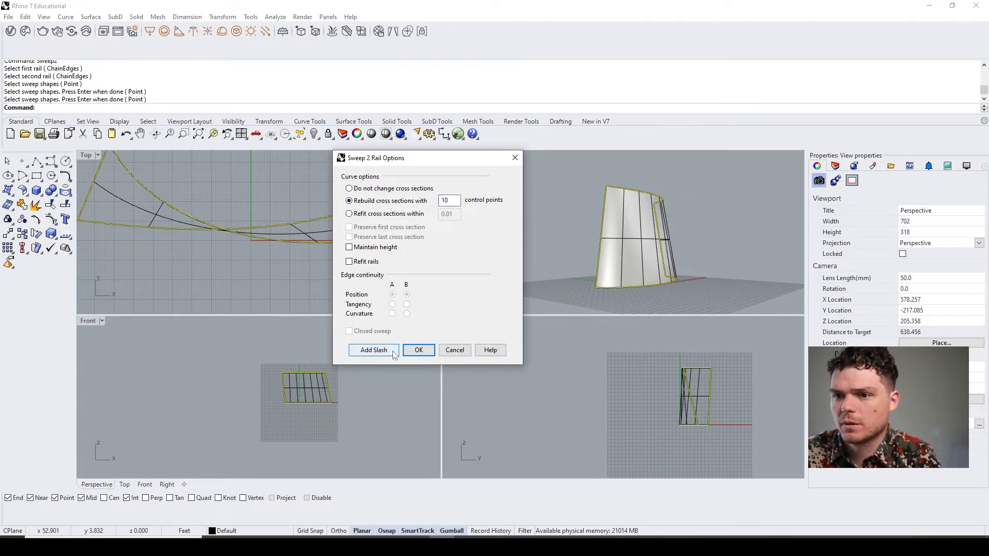
pyautogui.click(418, 350)
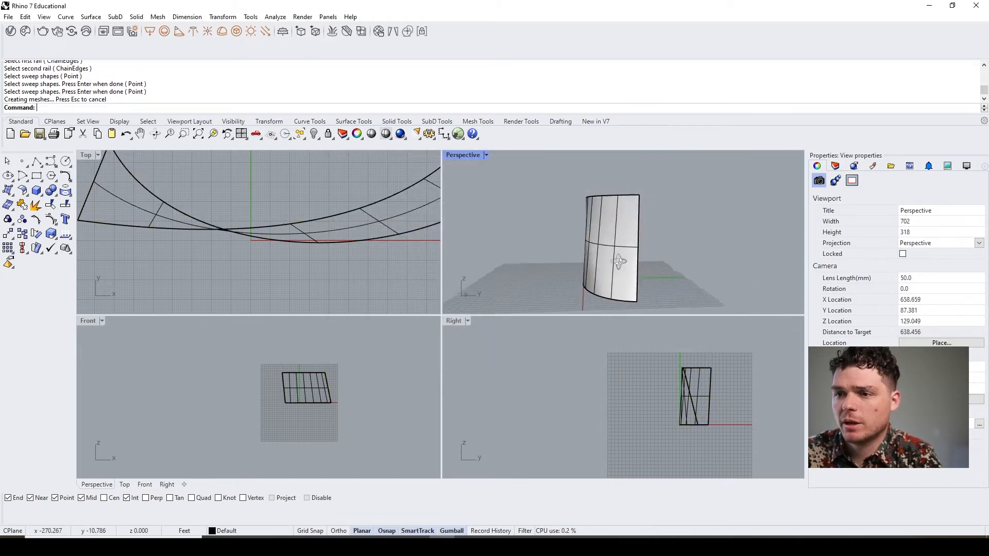
# - Show the two-rail surface's control points, undo a point move, and rebuild it 10x10
pyautogui.click(618, 262)
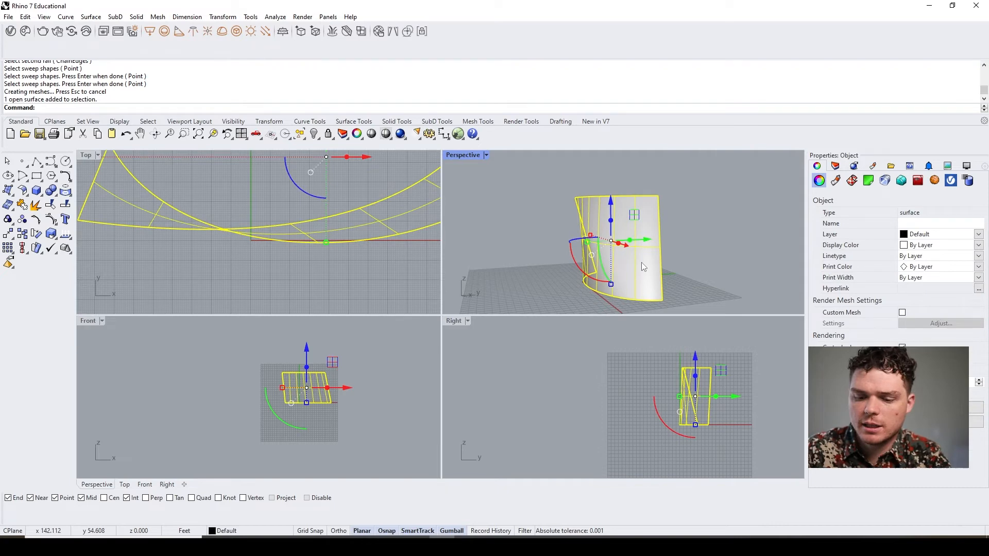
pyautogui.write('PointsOn')
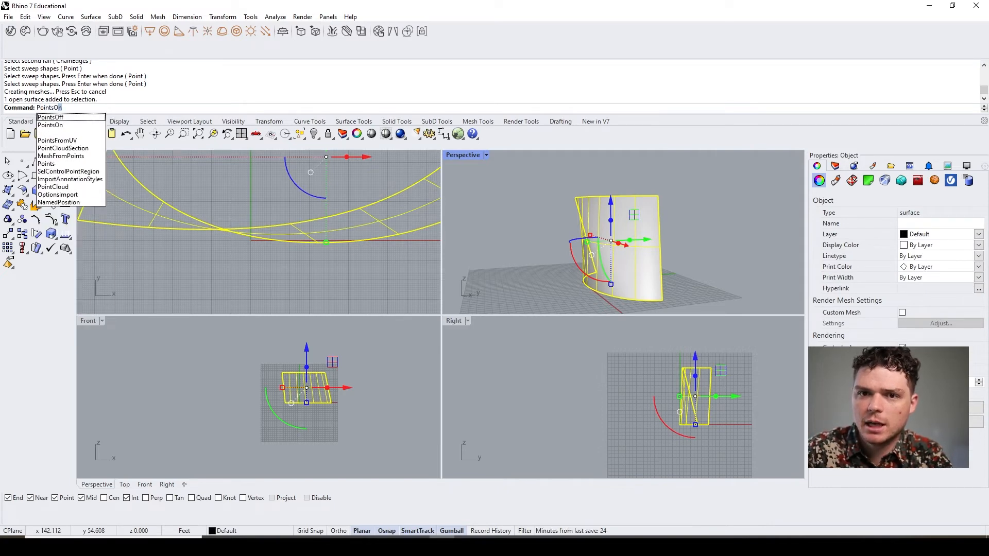
pyautogui.click(50, 124)
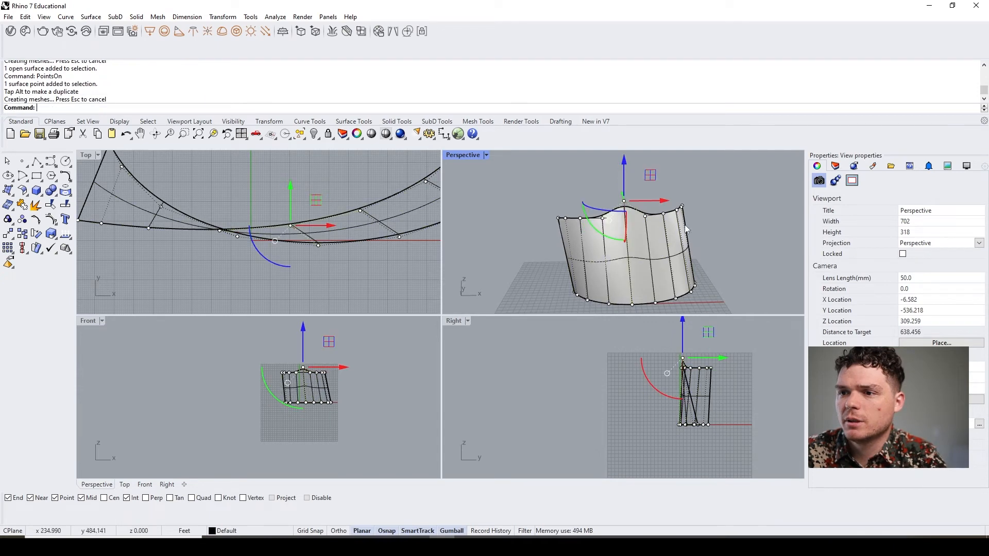
pyautogui.press('ctrl+z')
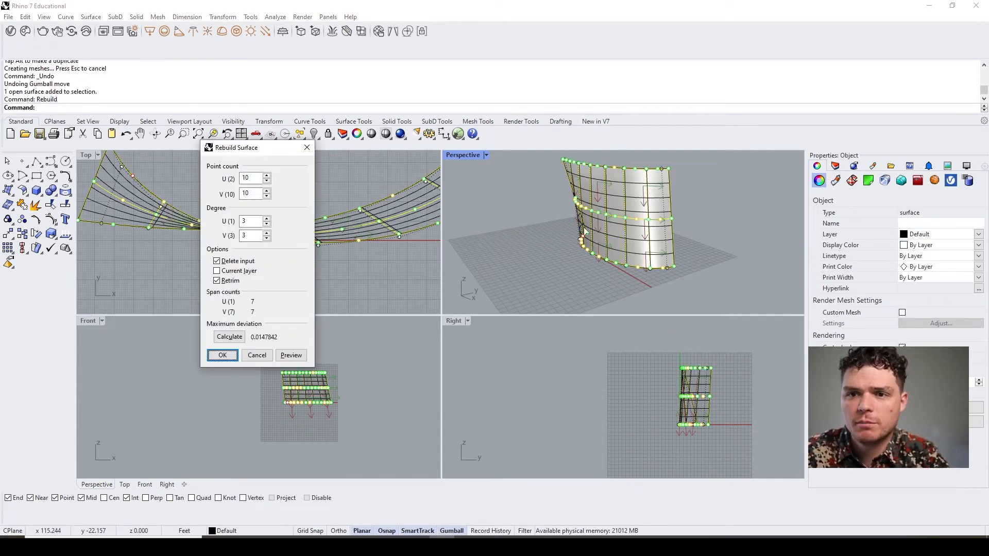
pyautogui.click(222, 355)
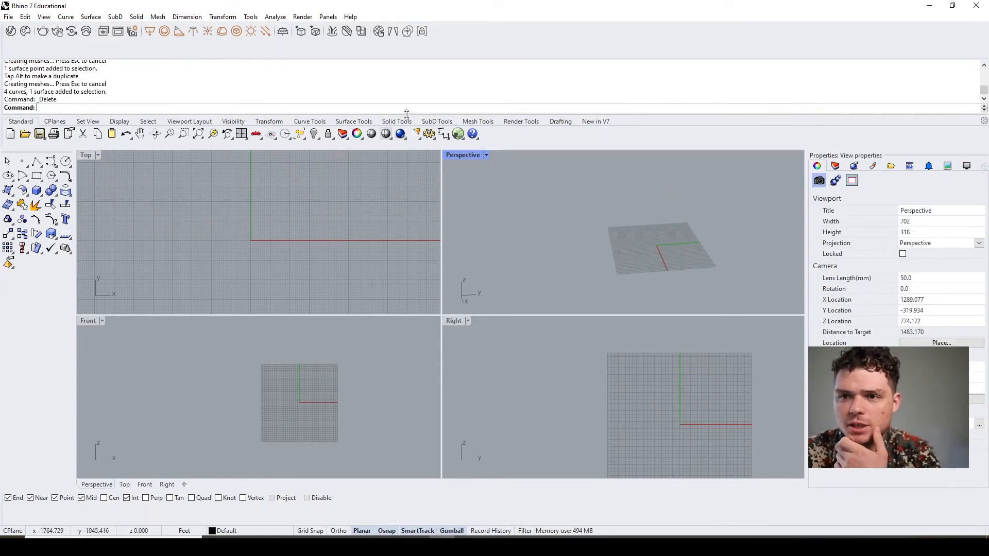
# - Bring up the Curve Tools for drawing the S-shaped interpolated curve
pyautogui.click(396, 121)
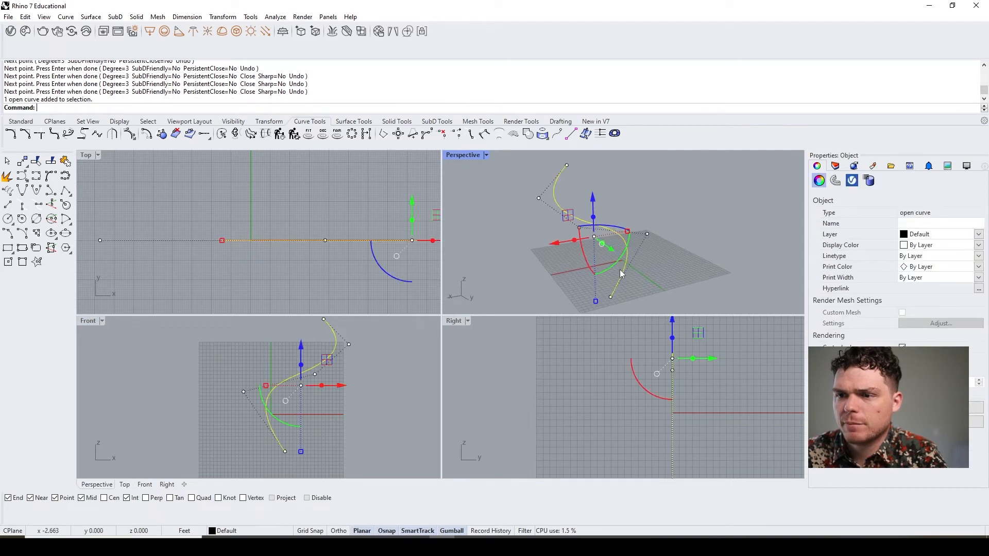
# - Revolve the S-curve a full 360 degrees around its axis
pyautogui.write('Revolve')
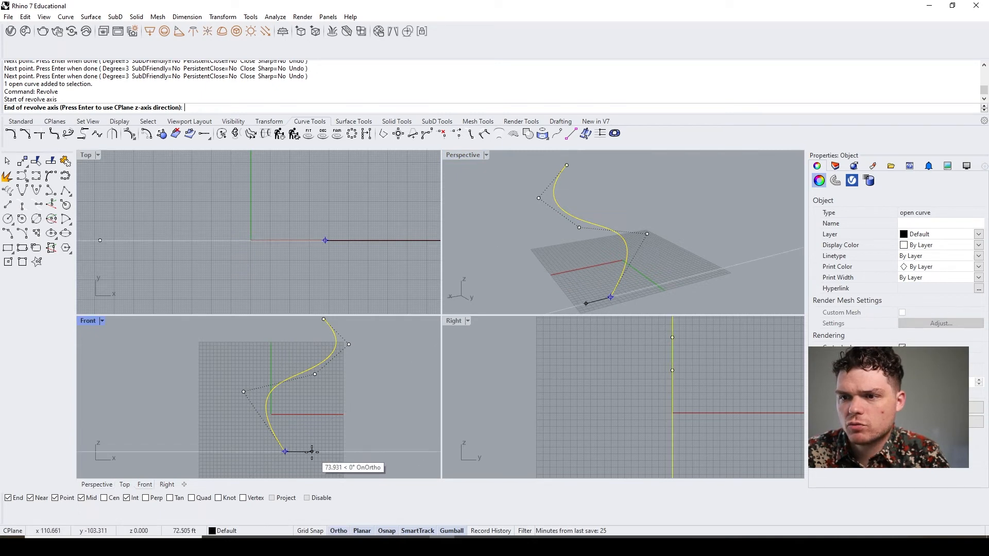
pyautogui.click(610, 275)
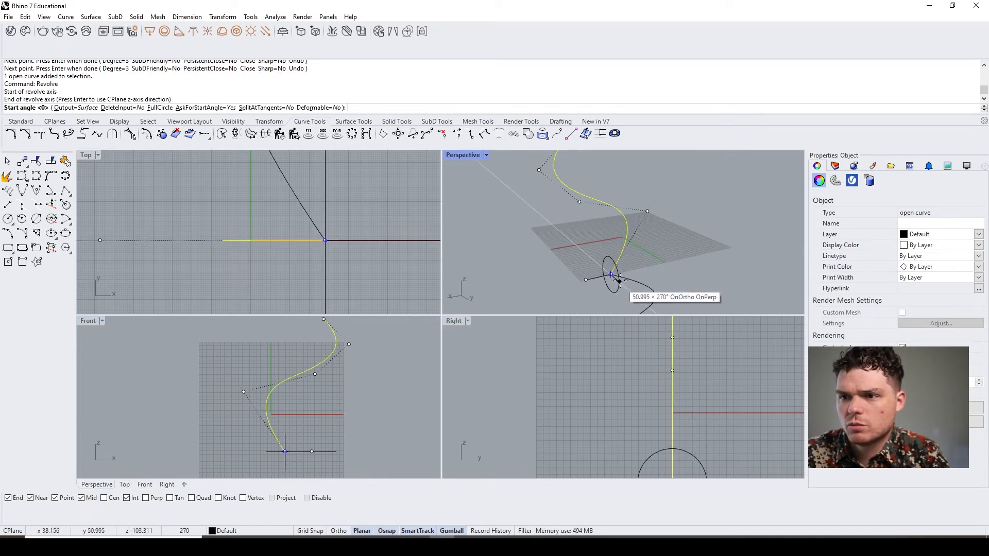
pyautogui.click(611, 276)
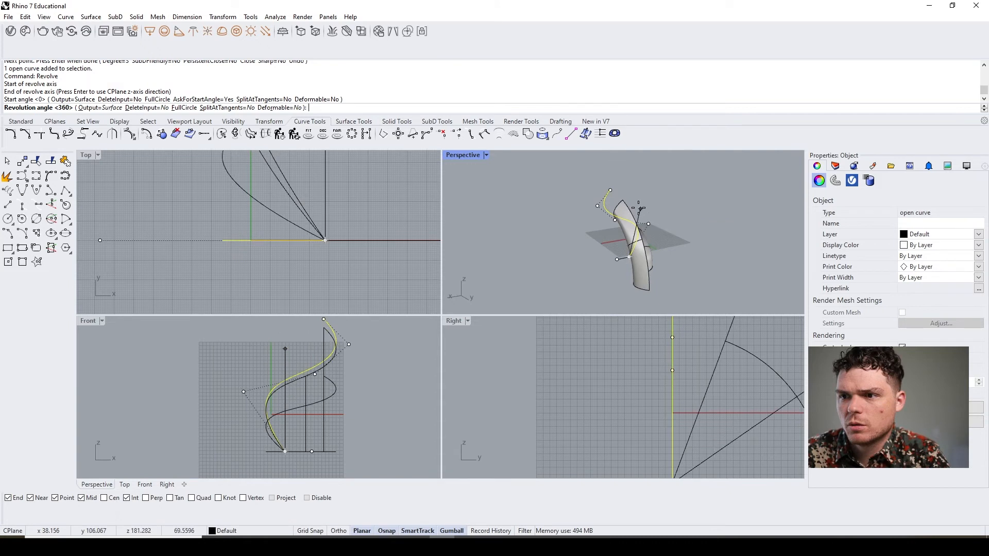
pyautogui.press('Enter')
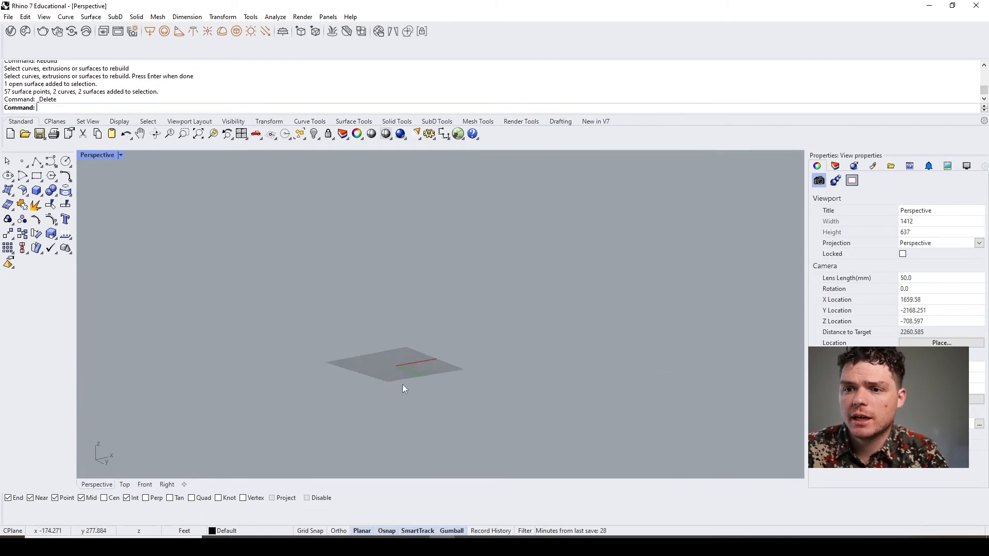
# - Loft through the five wavy curves, then undo the loft
pyautogui.scroll(-3)
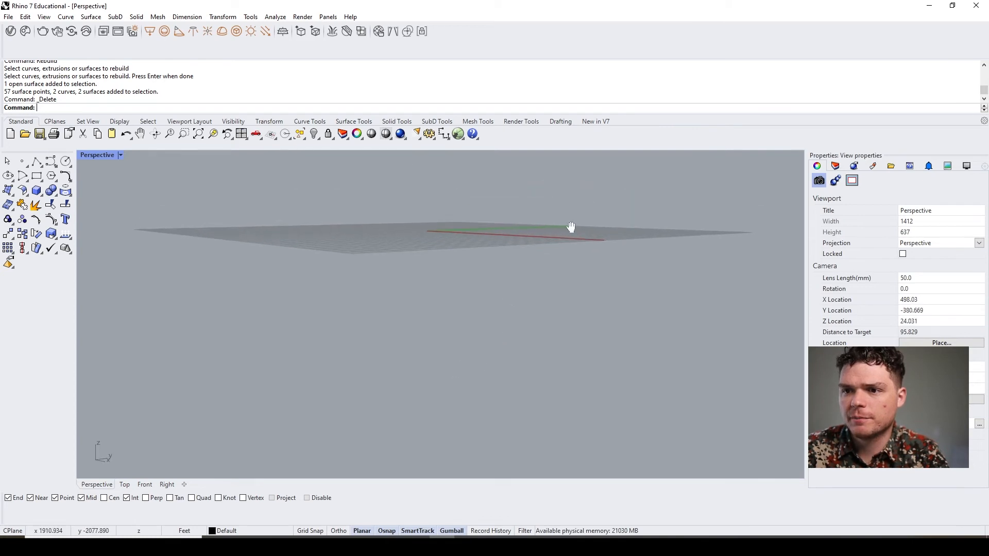
pyautogui.moveTo(570, 226); pyautogui.dragTo(201, 358)
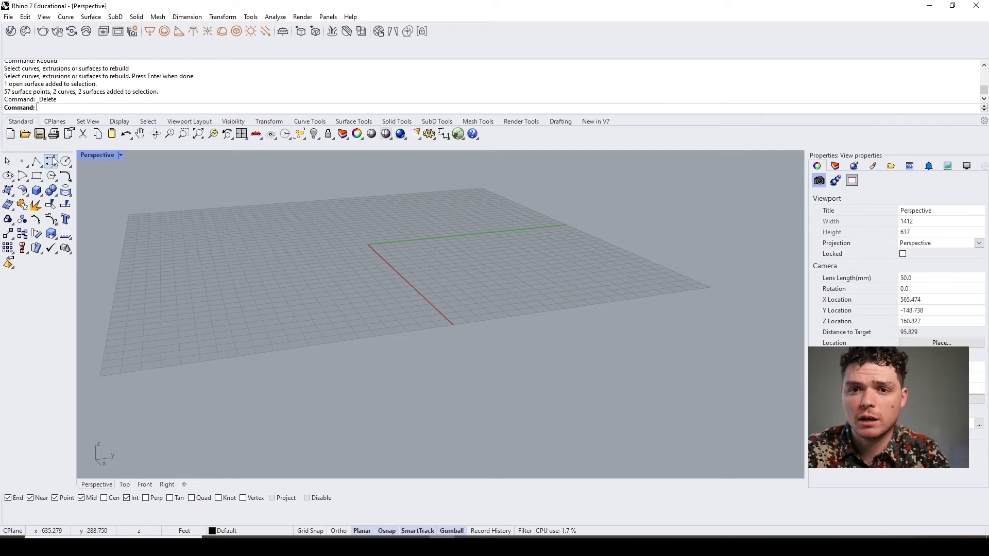
pyautogui.click(539, 195)
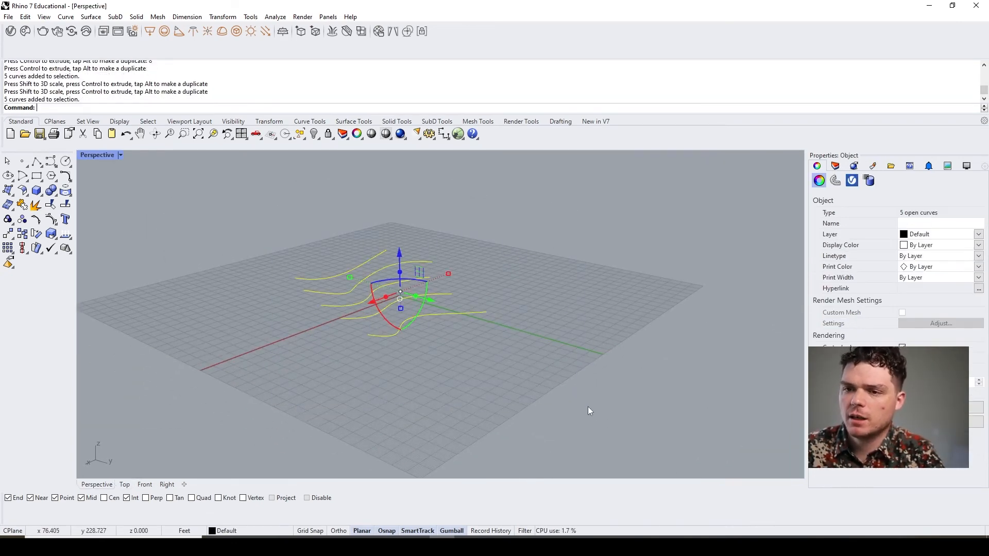
pyautogui.press('enter')
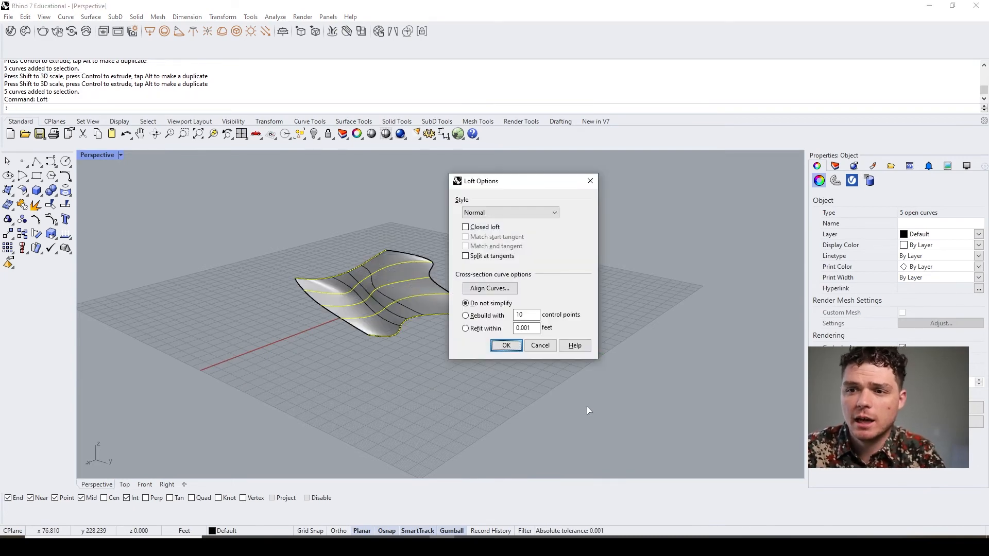
pyautogui.click(506, 345)
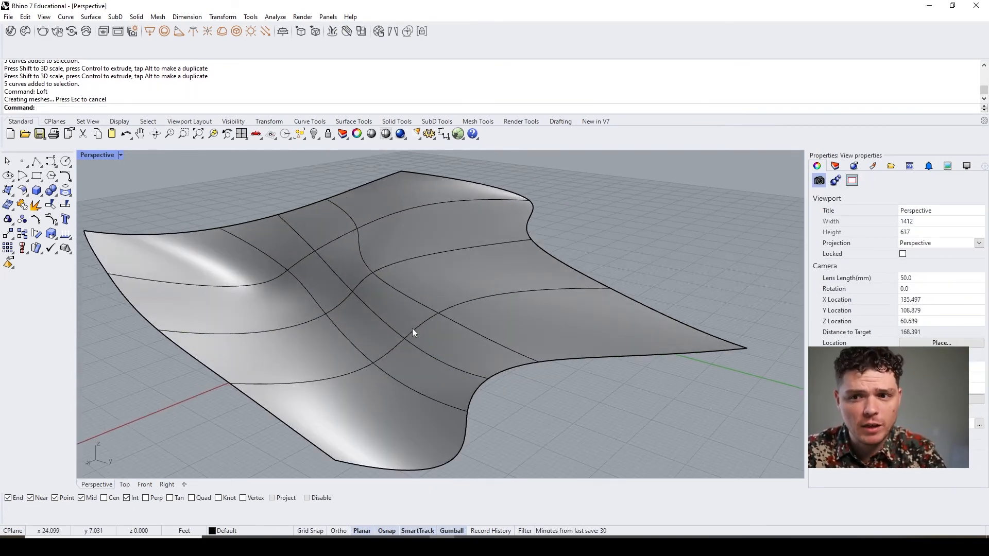
pyautogui.press('ctrl+z')
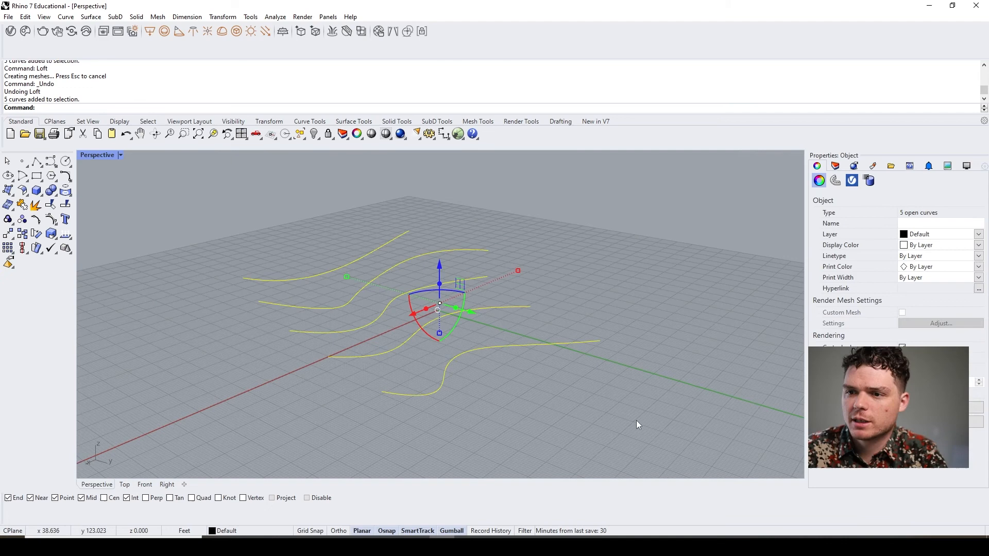
# - Patch the five curves and boundary outline into a trimmed surface
pyautogui.write('Patch')
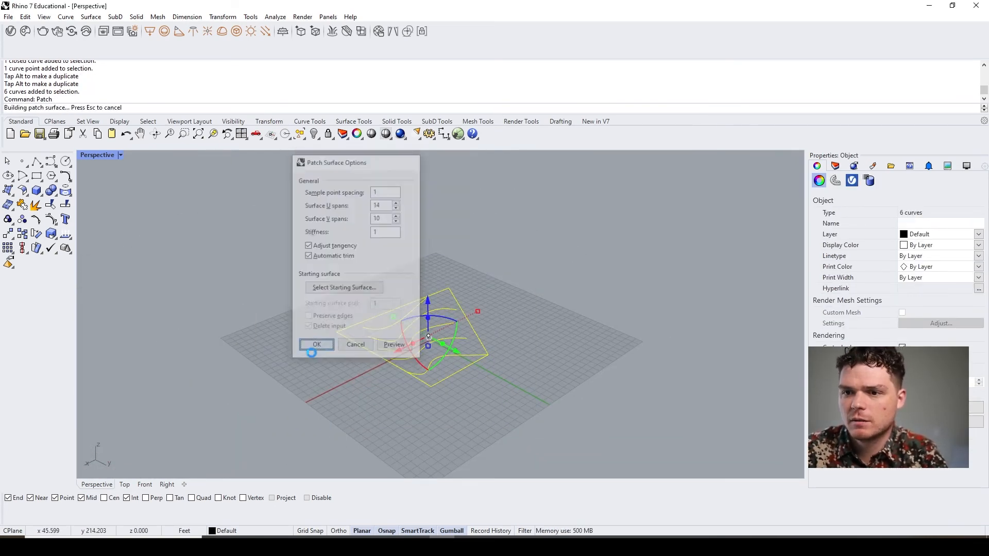
pyautogui.click(316, 344)
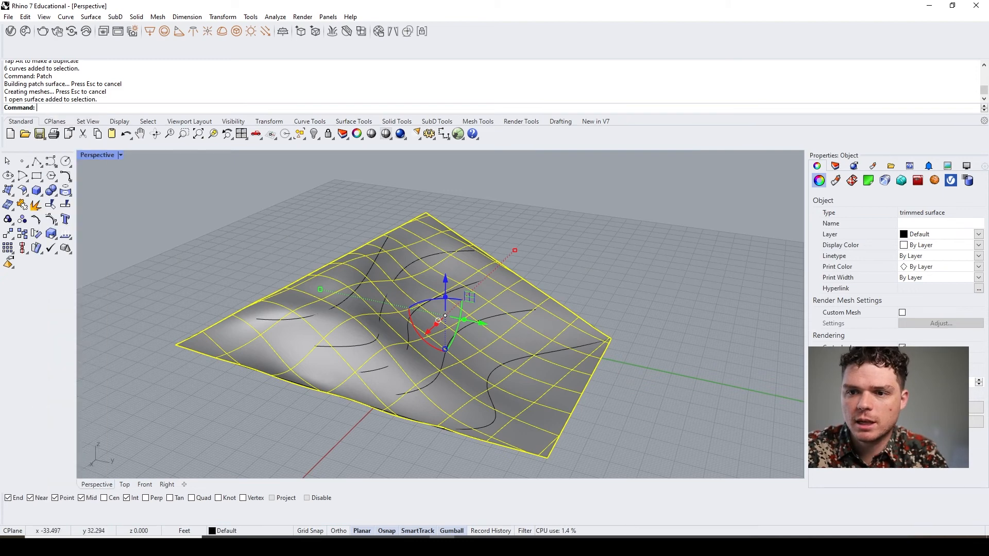
# - Turn on control points with PointsOn, then undo the patch surface
pyautogui.write('Pot')
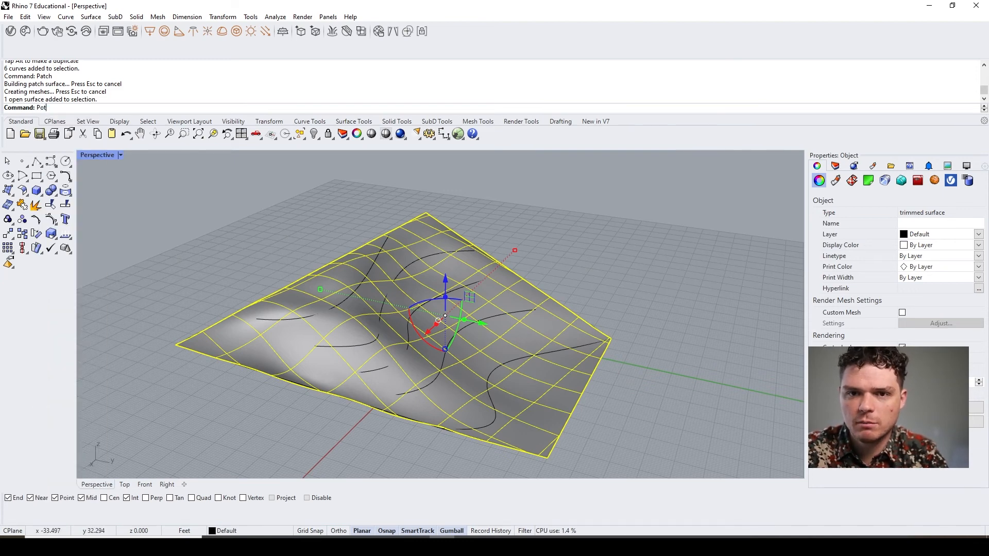
pyautogui.write('Point')
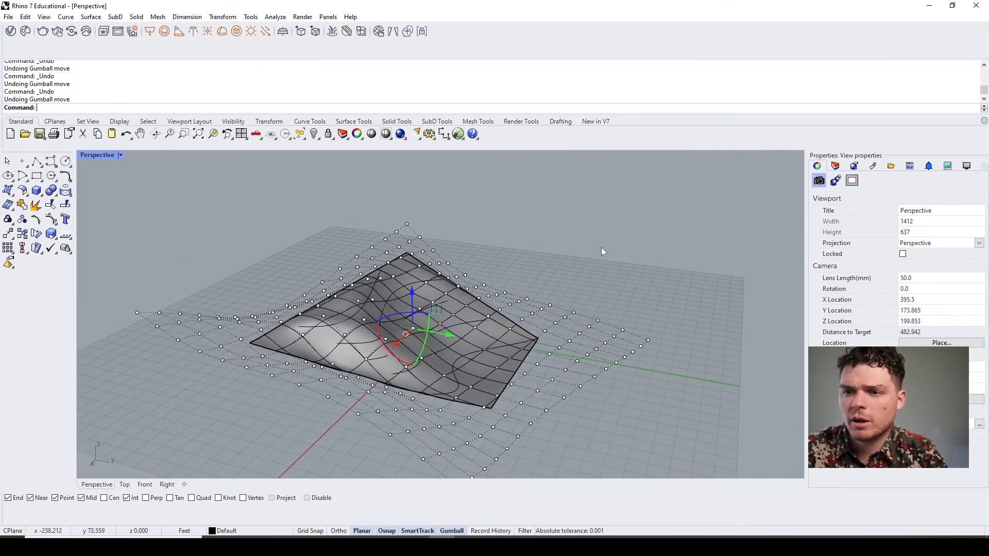
pyautogui.press('ctrl+z')
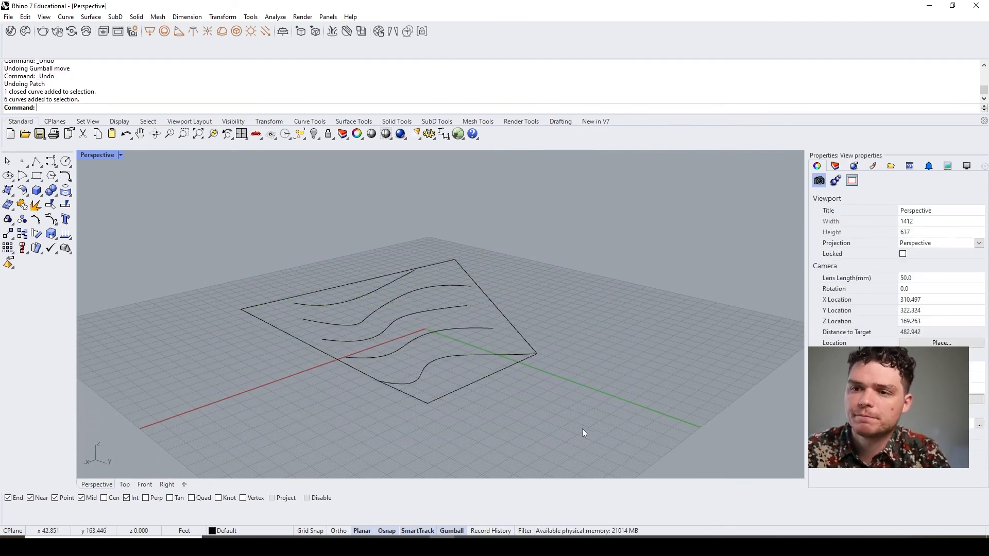
# - Delete the boundary curve and loft the five curves with history recorded
pyautogui.press('Delete')
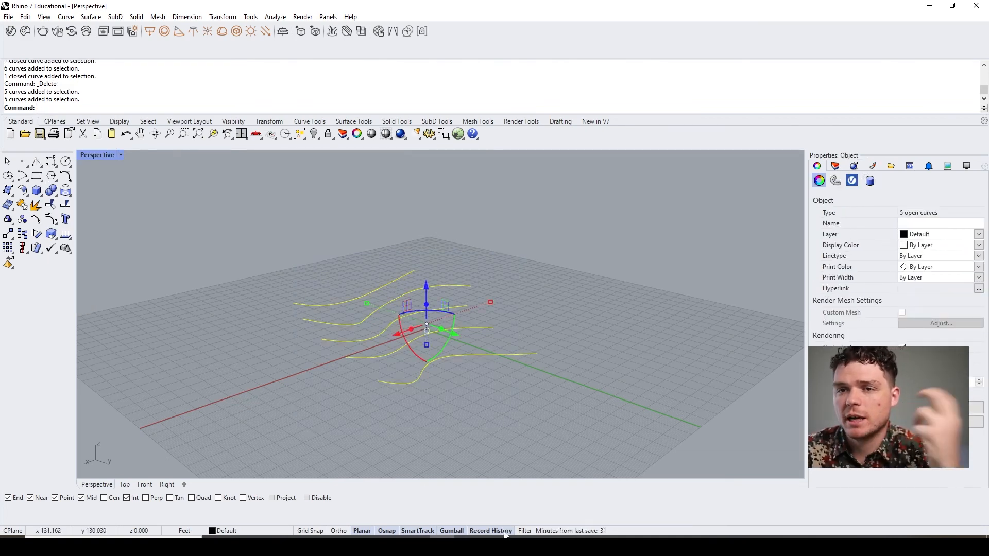
pyautogui.write('Loft')
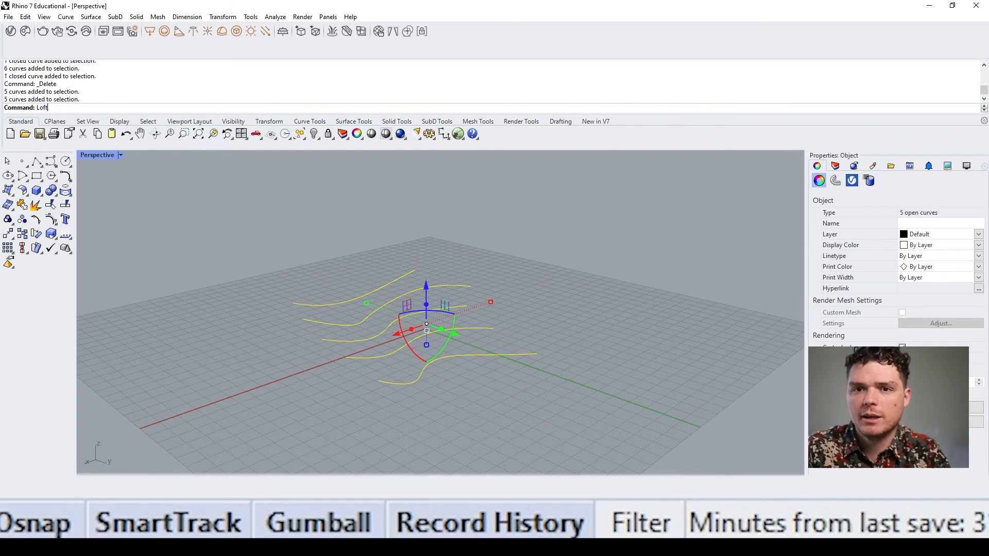
pyautogui.press('enter')
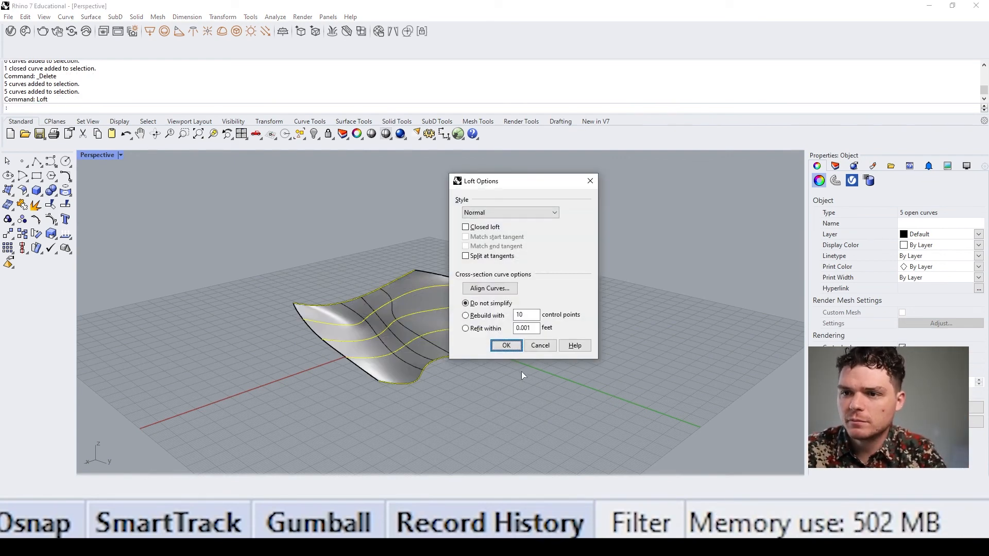
pyautogui.click(506, 345)
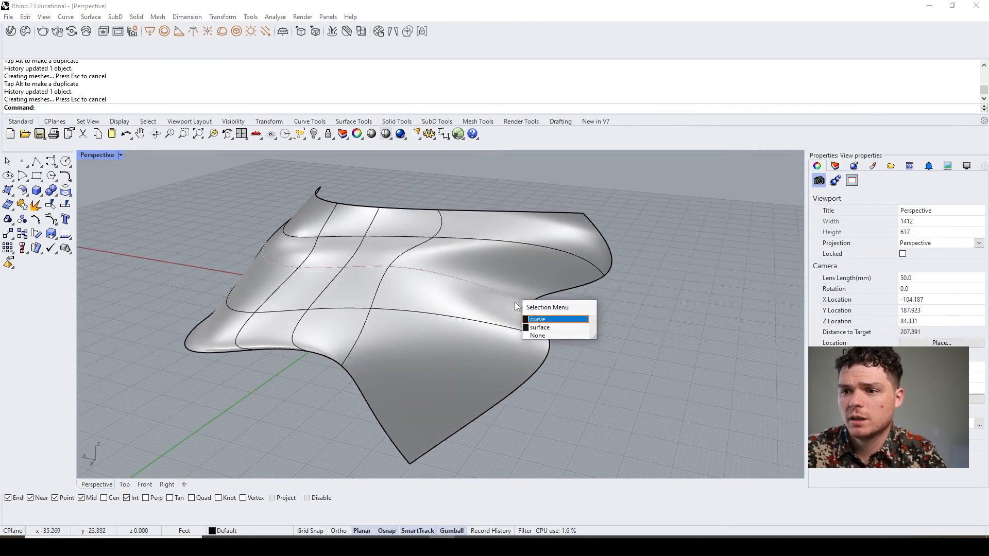
pyautogui.click(537, 318)
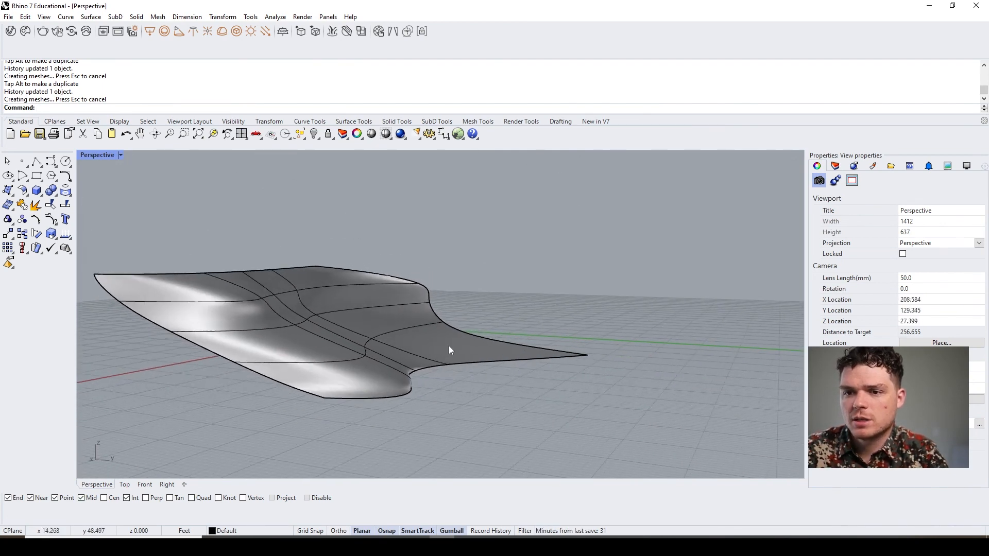
pyautogui.moveTo(449, 350); pyautogui.dragTo(492, 388)
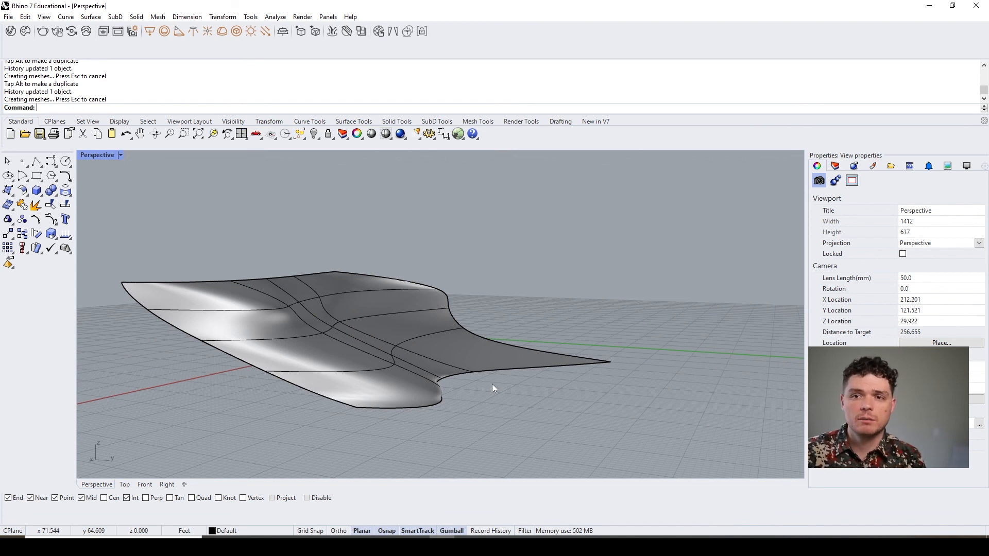
pyautogui.moveTo(565, 367)
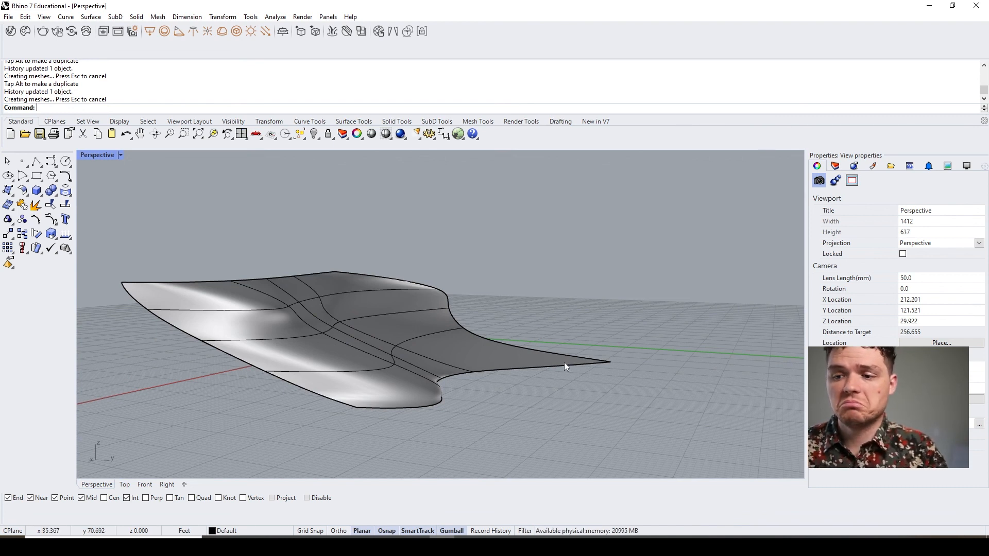
pyautogui.scroll(-3)
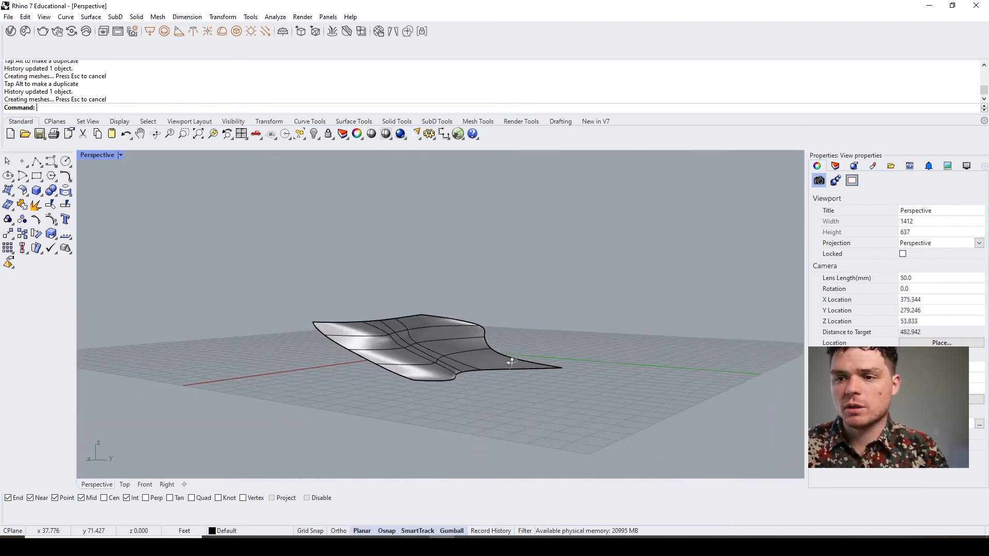